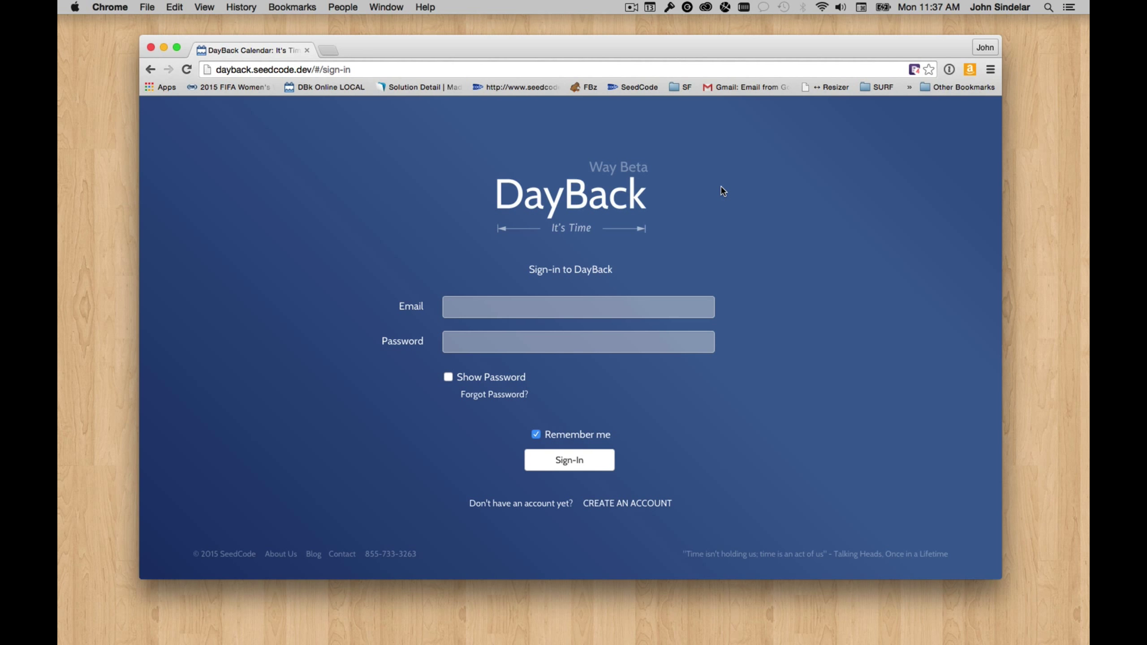
mouse_move(595, 291)
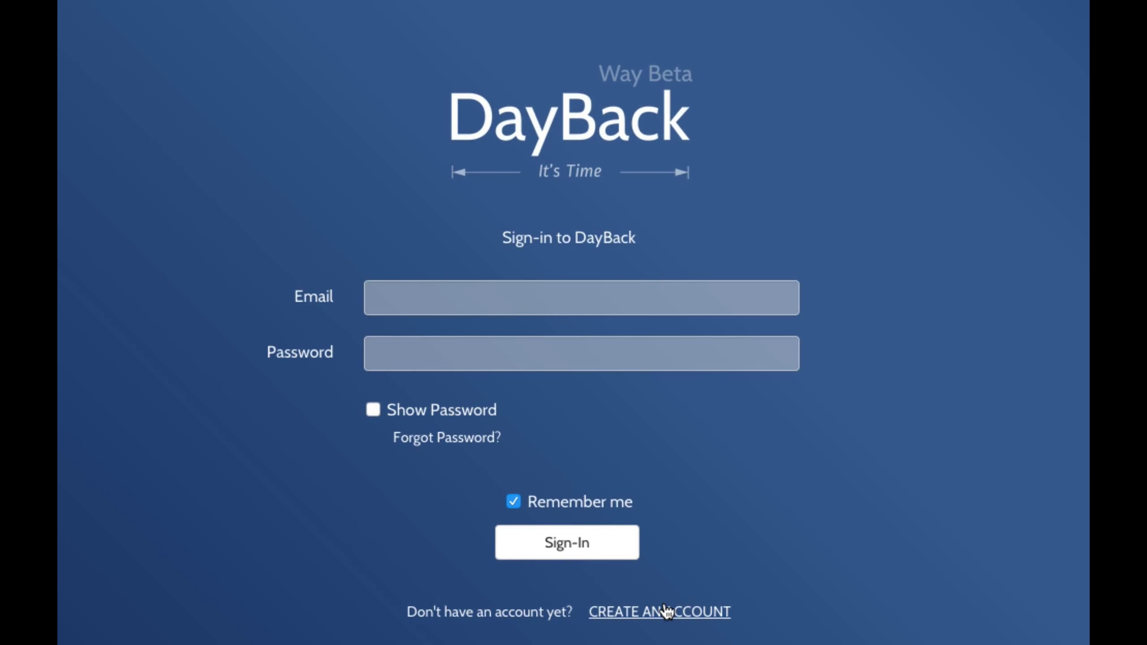
Sign up for a new account with an email, password and matching confirmation.
left_click(658, 612)
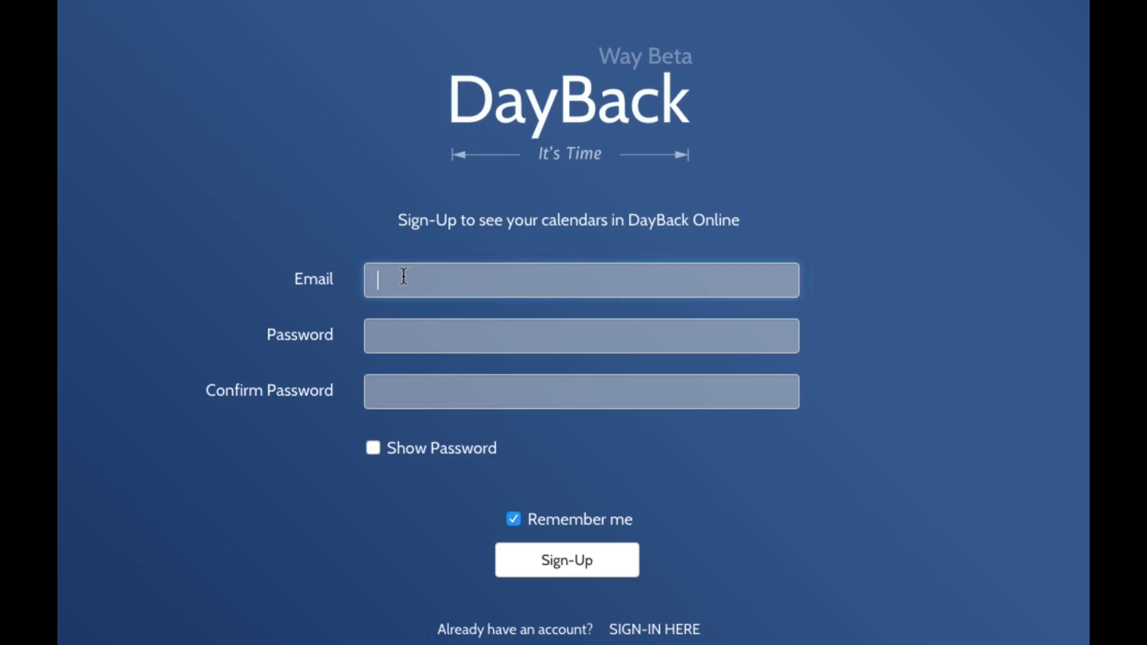
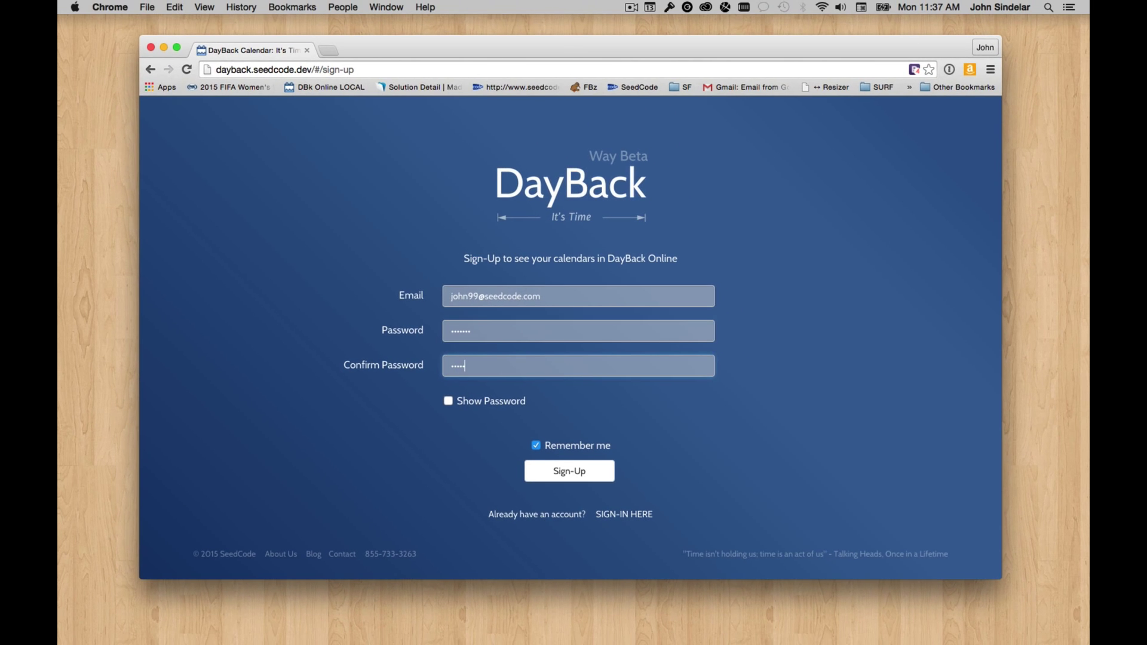
left_click(569, 471)
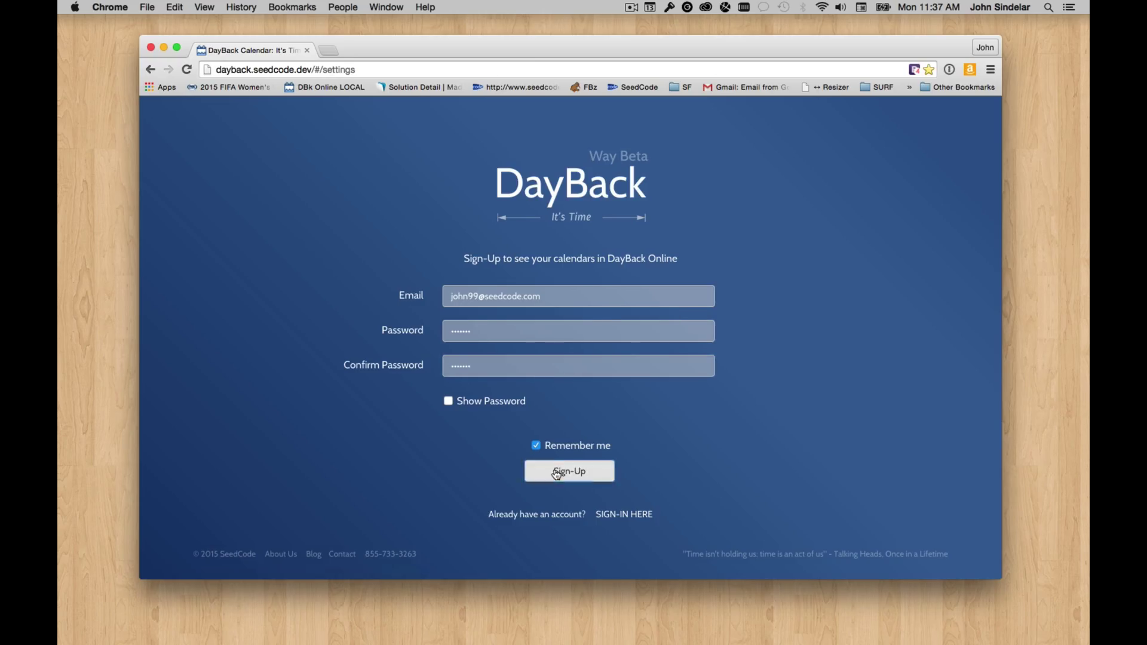
Decline the password-manager save, close the trial notice and review the Setting Up DayBack page.
left_click(569, 470)
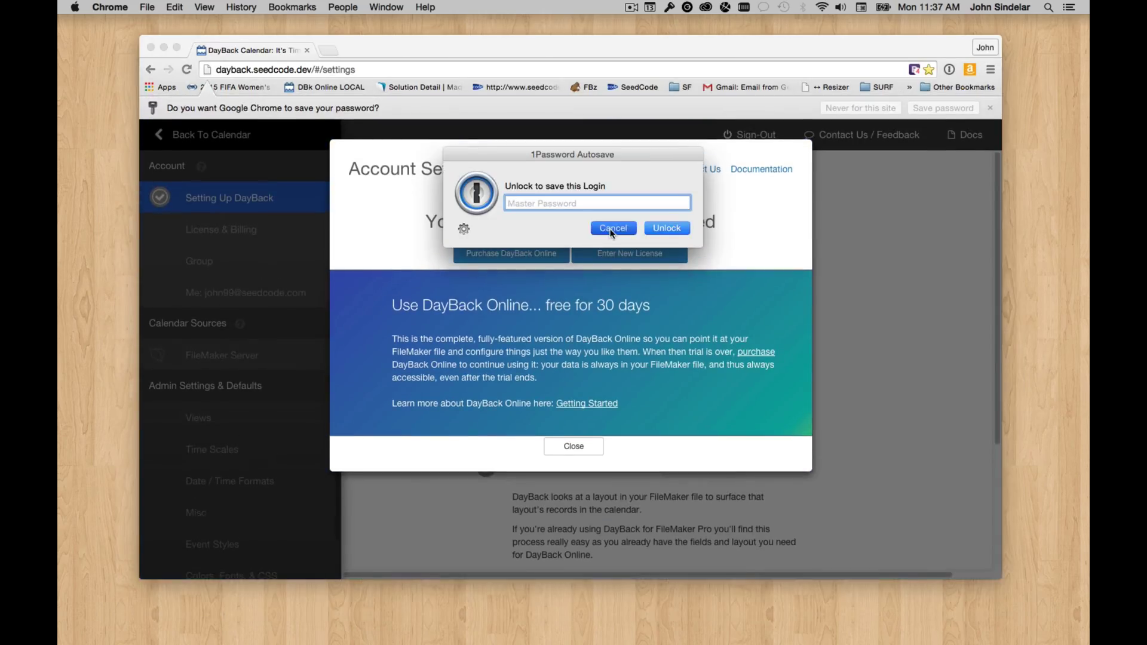
left_click(612, 227)
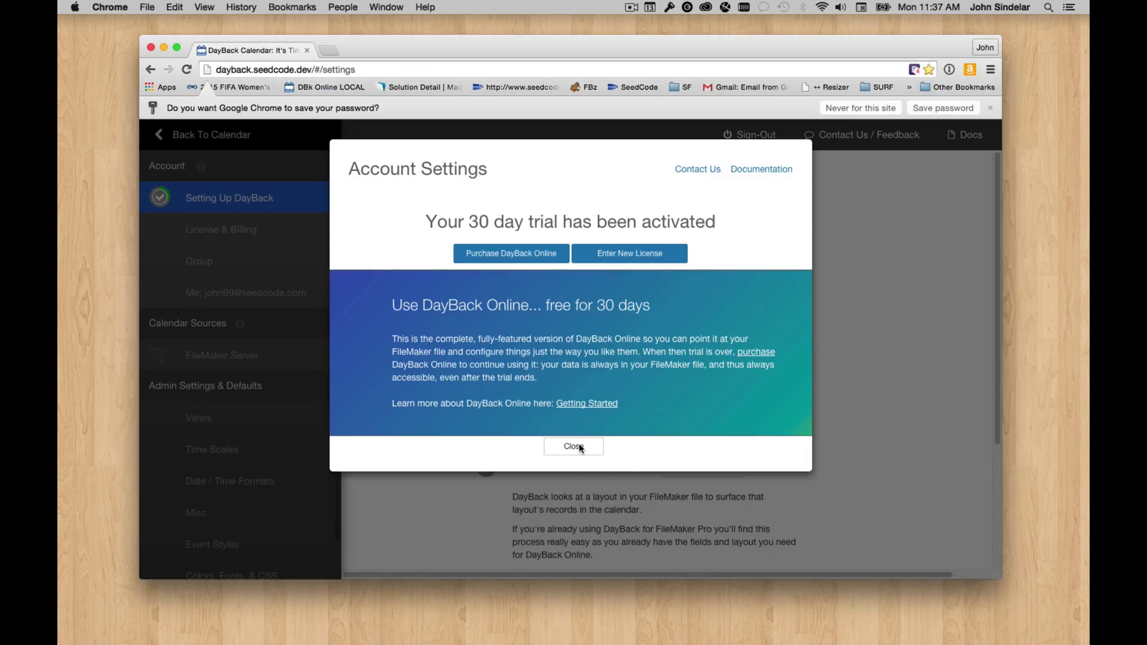
left_click(573, 446)
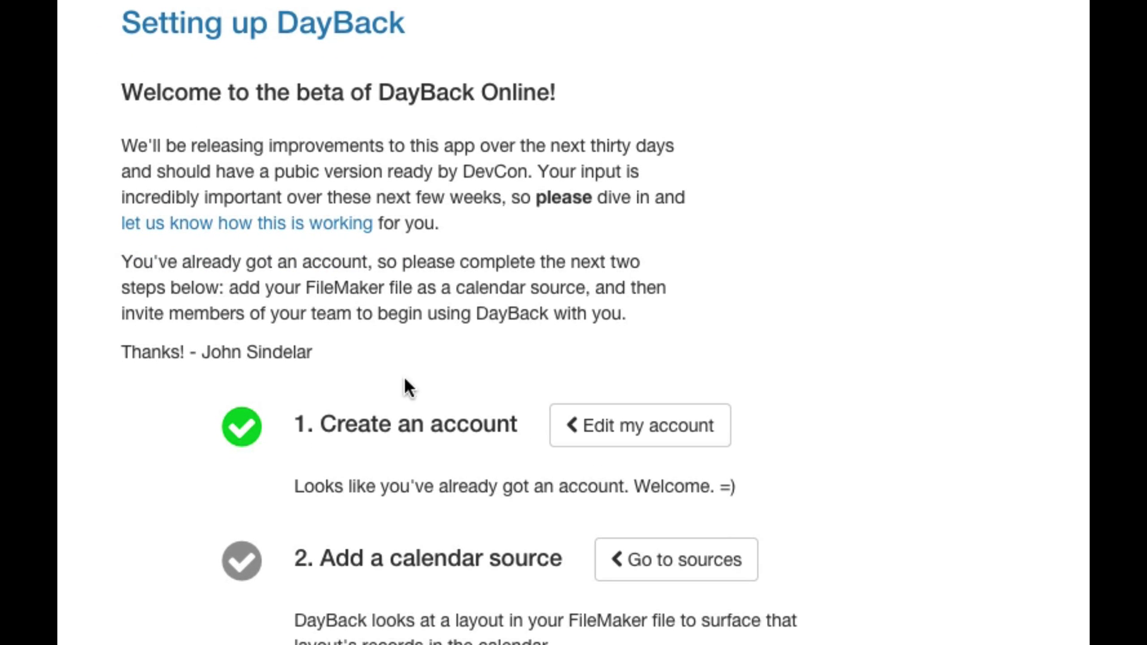
scroll("down", 3)
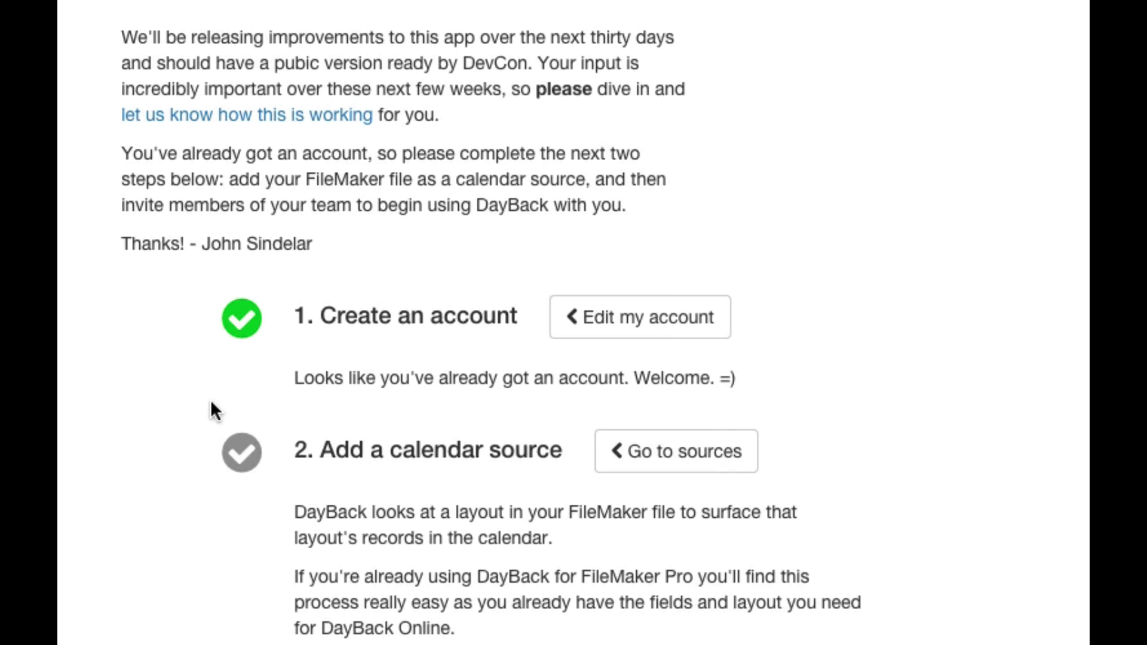
scroll("down", 3)
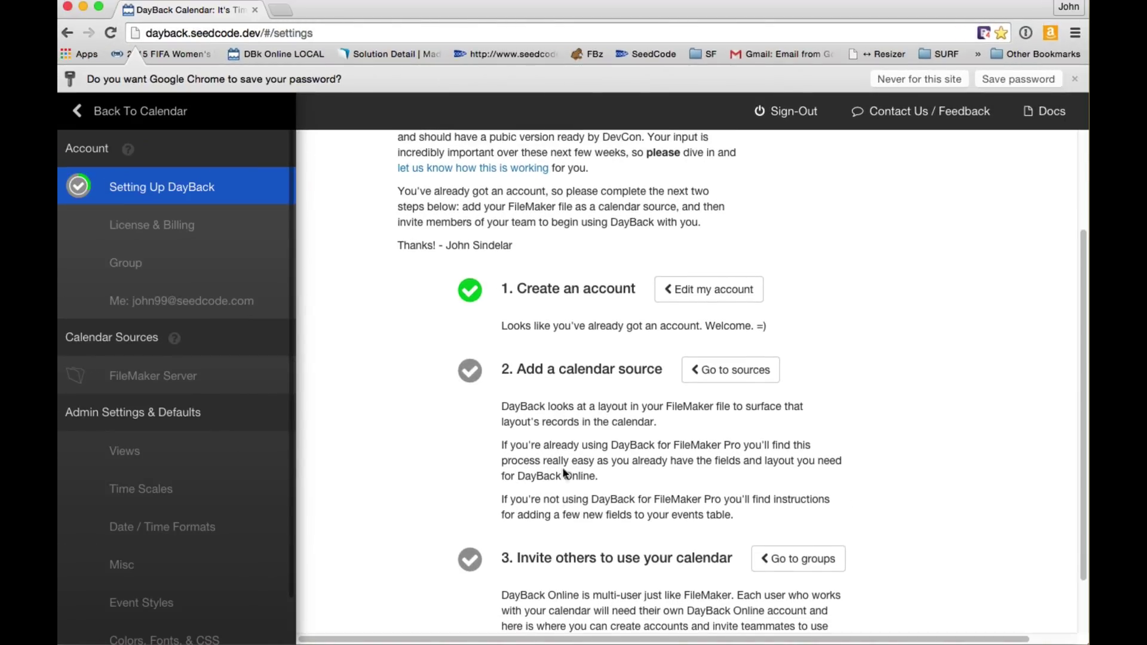
mouse_move(556, 397)
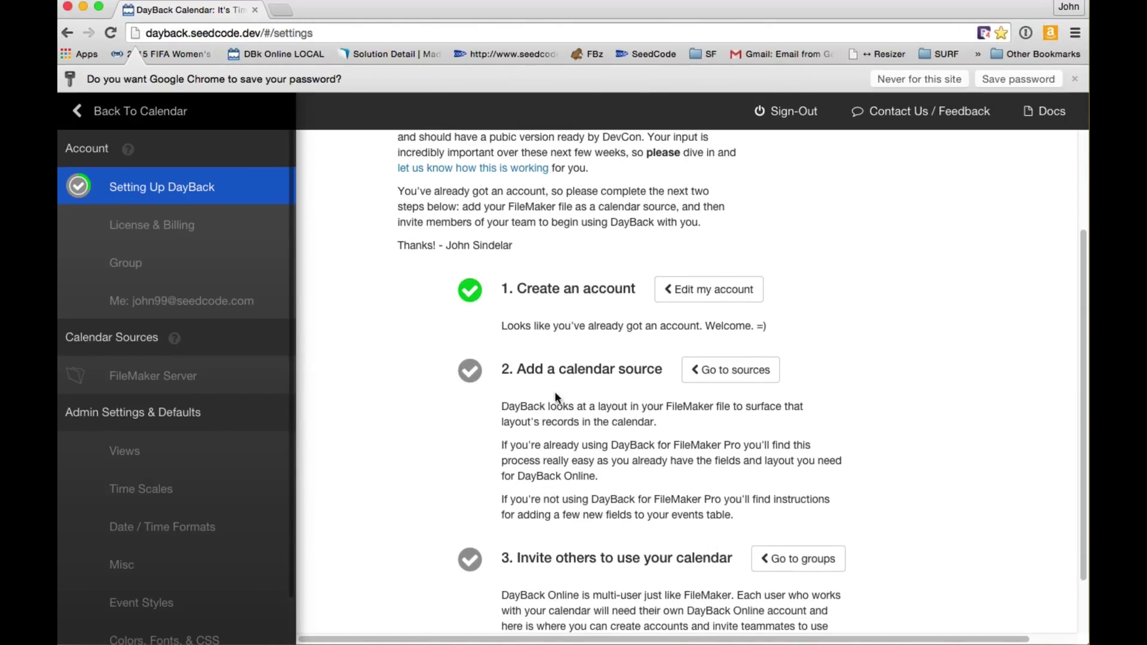
Add a new FileMaker Server calendar source with default connection values.
left_click(151, 375)
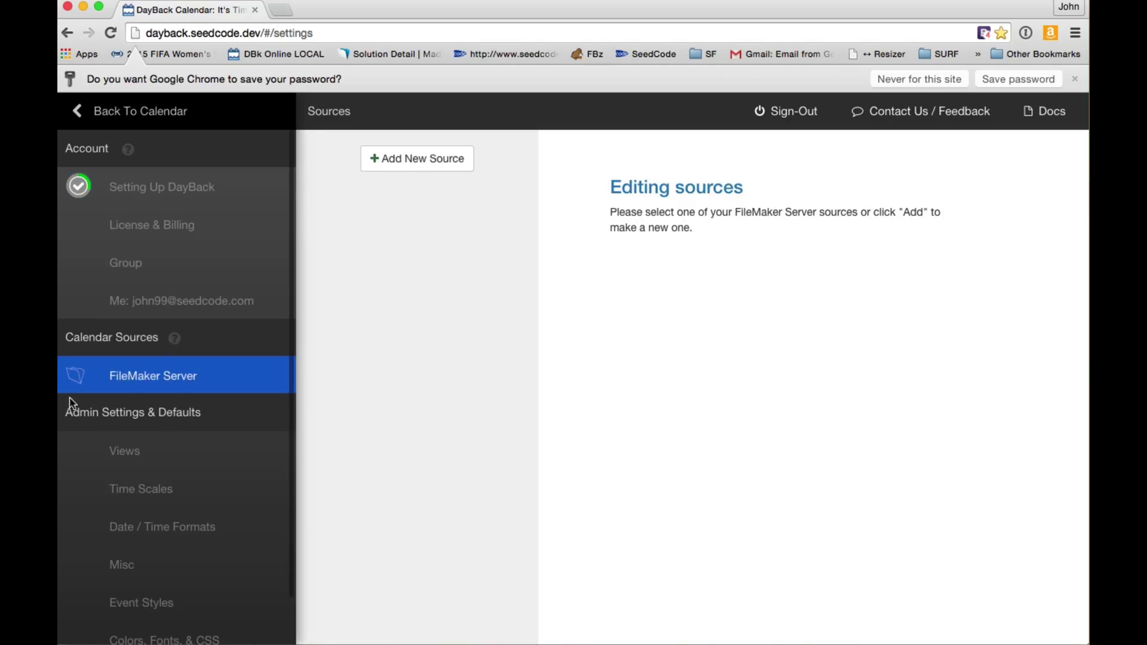
mouse_move(416, 159)
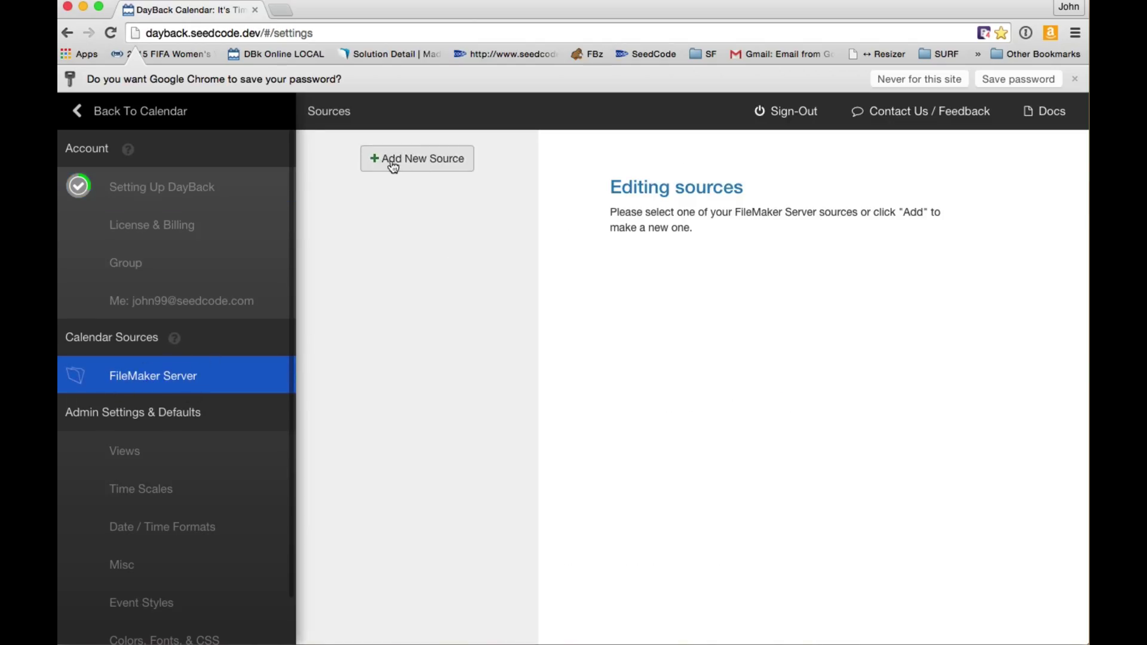
left_click(416, 157)
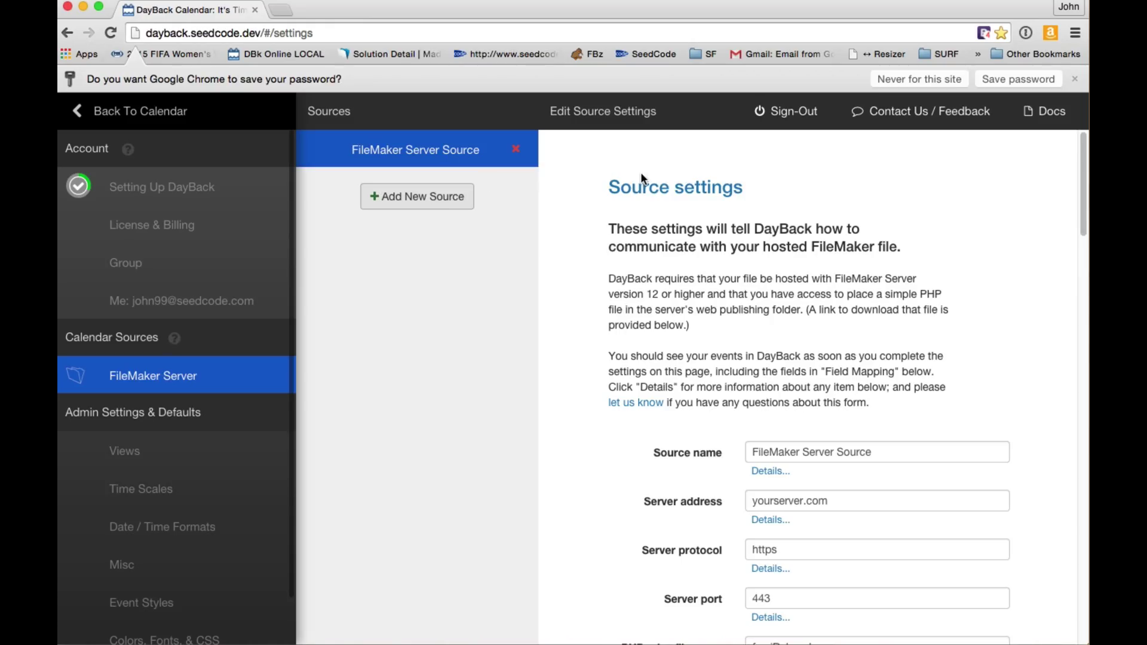
mouse_move(1009, 13)
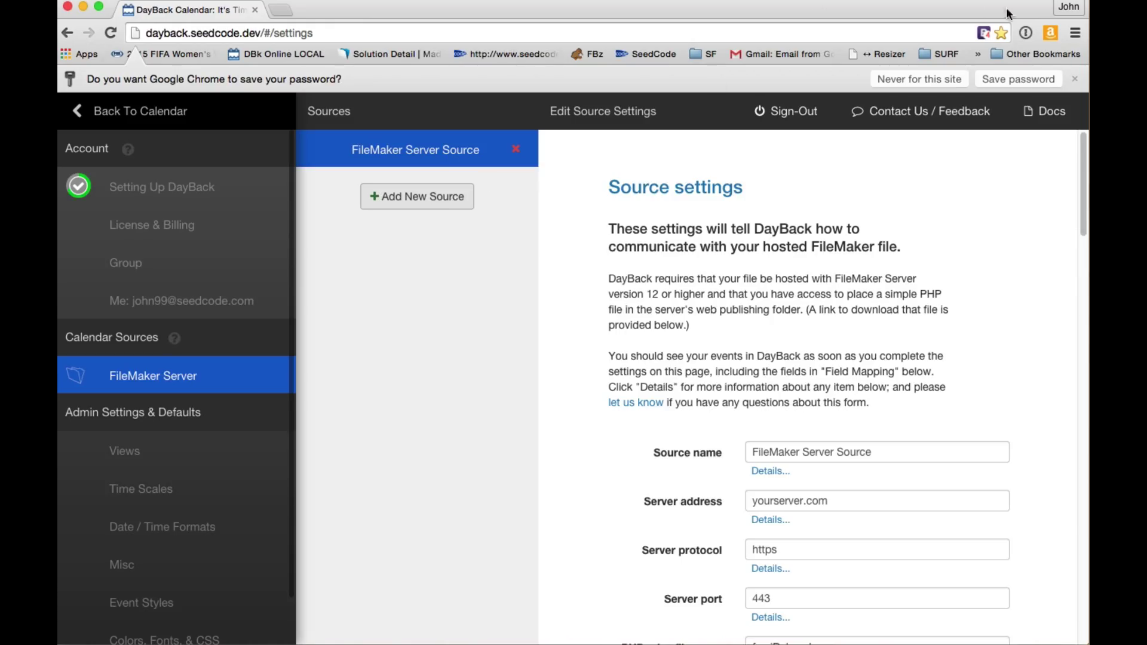
left_click(1074, 78)
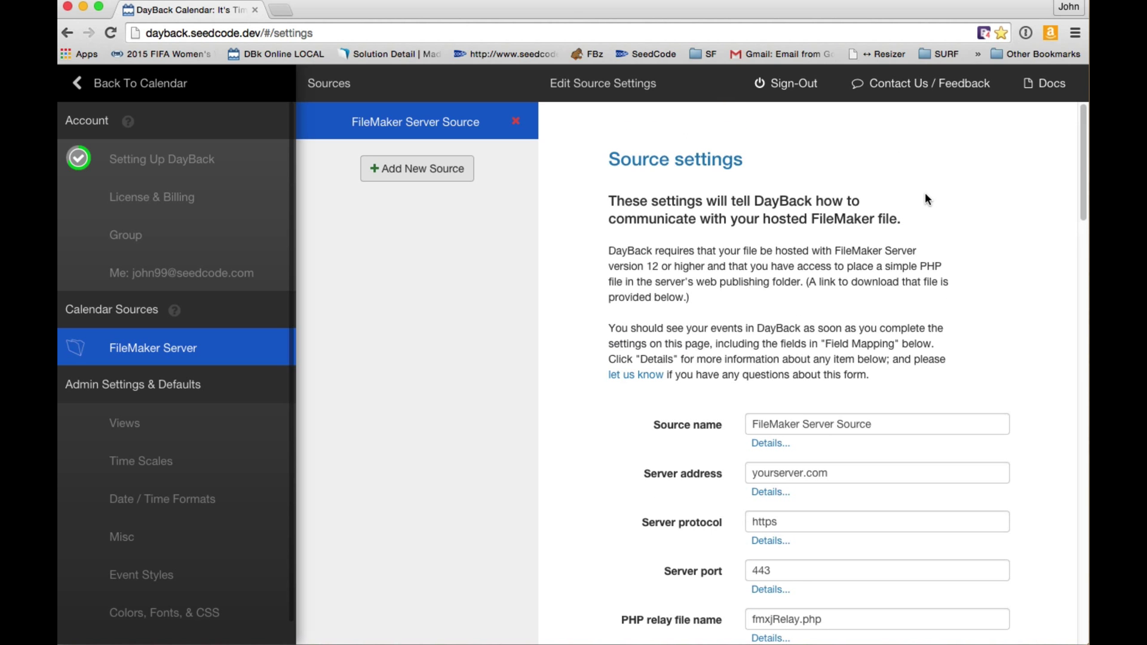
scroll("down", 3)
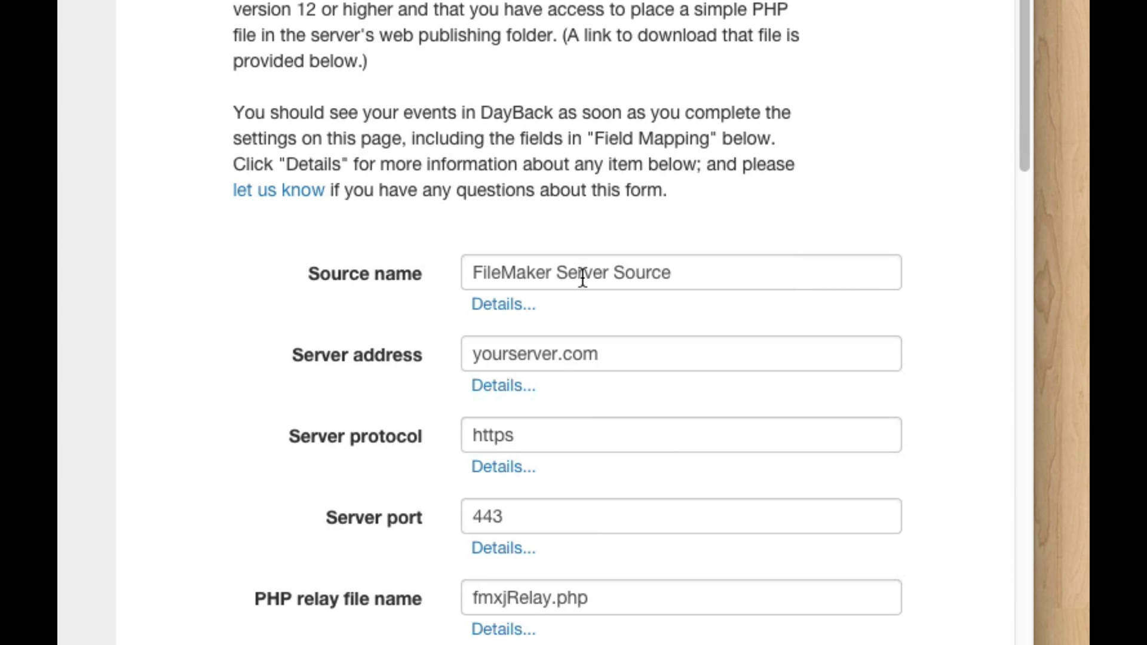
triple_click(579, 273)
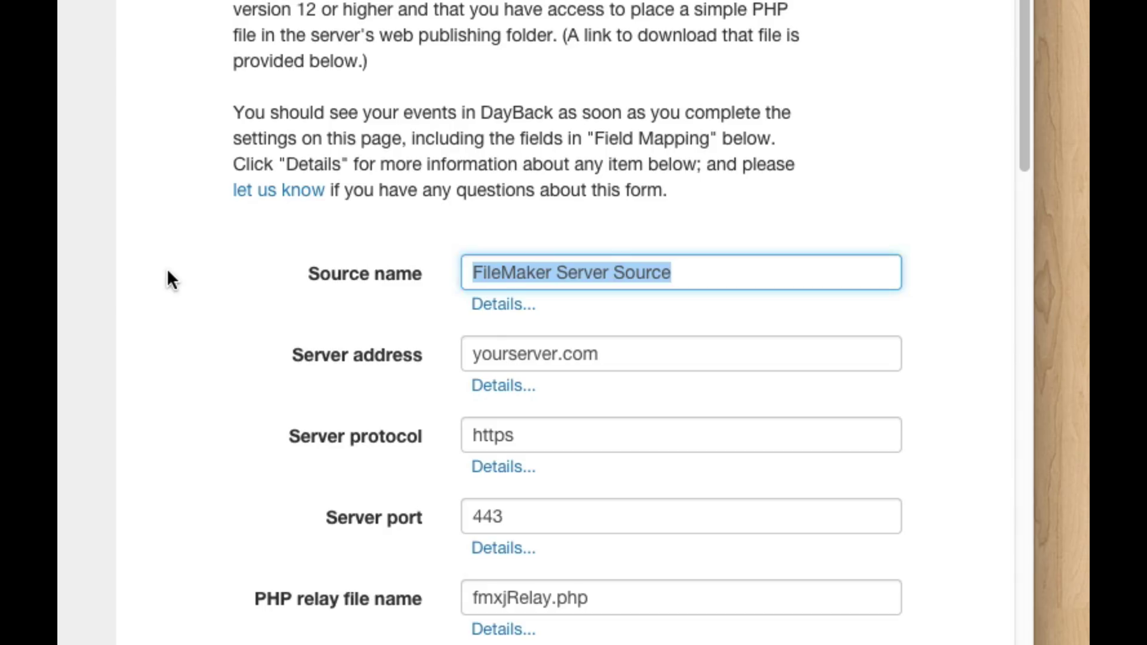
type("My Ser")
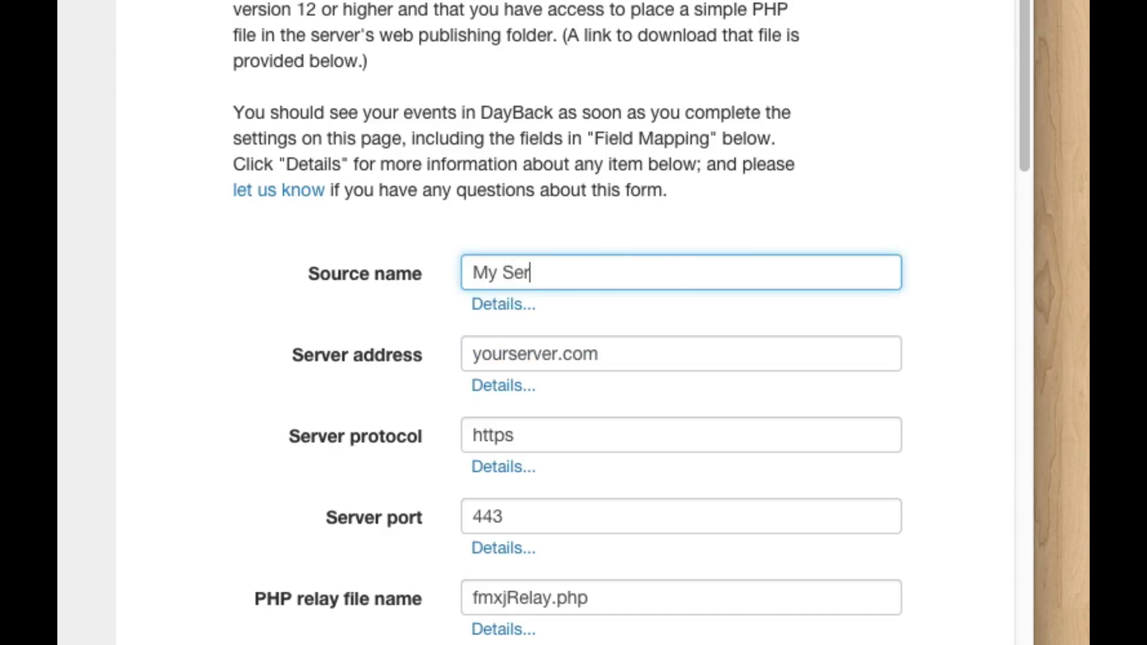
type("ver")
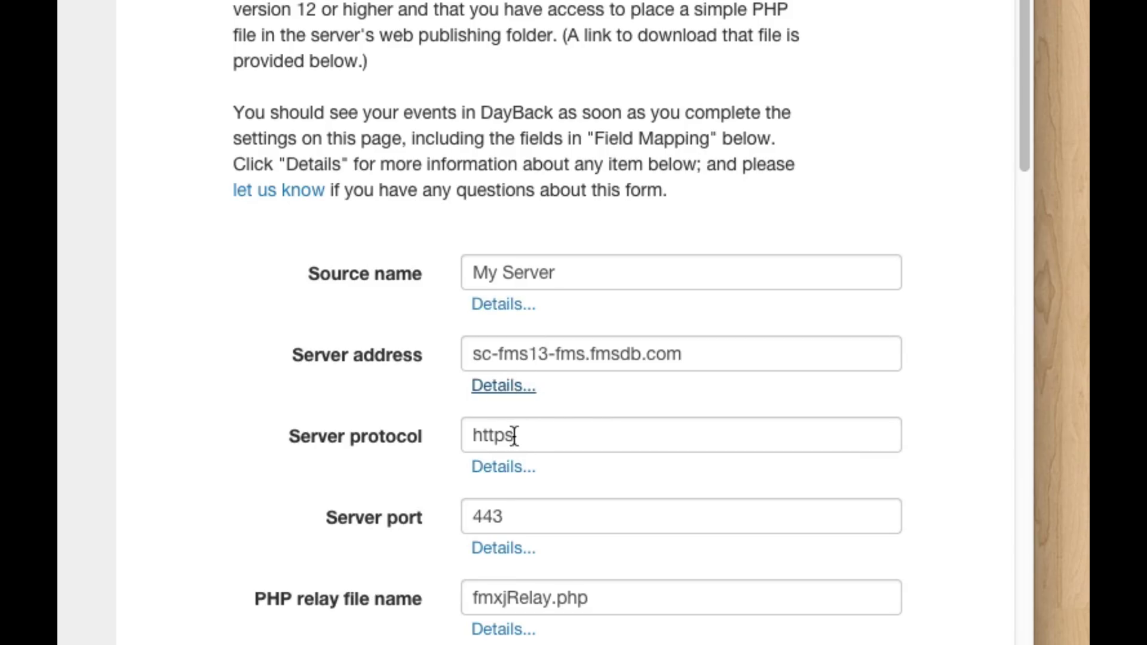
scroll("down", 3)
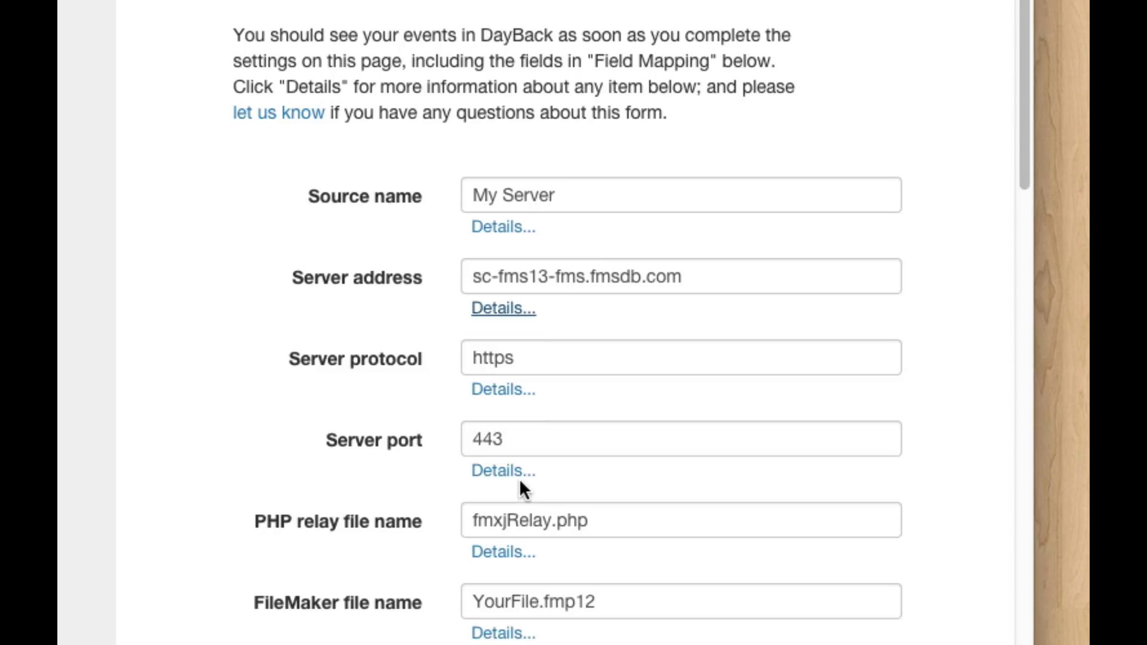
scroll("down", 3)
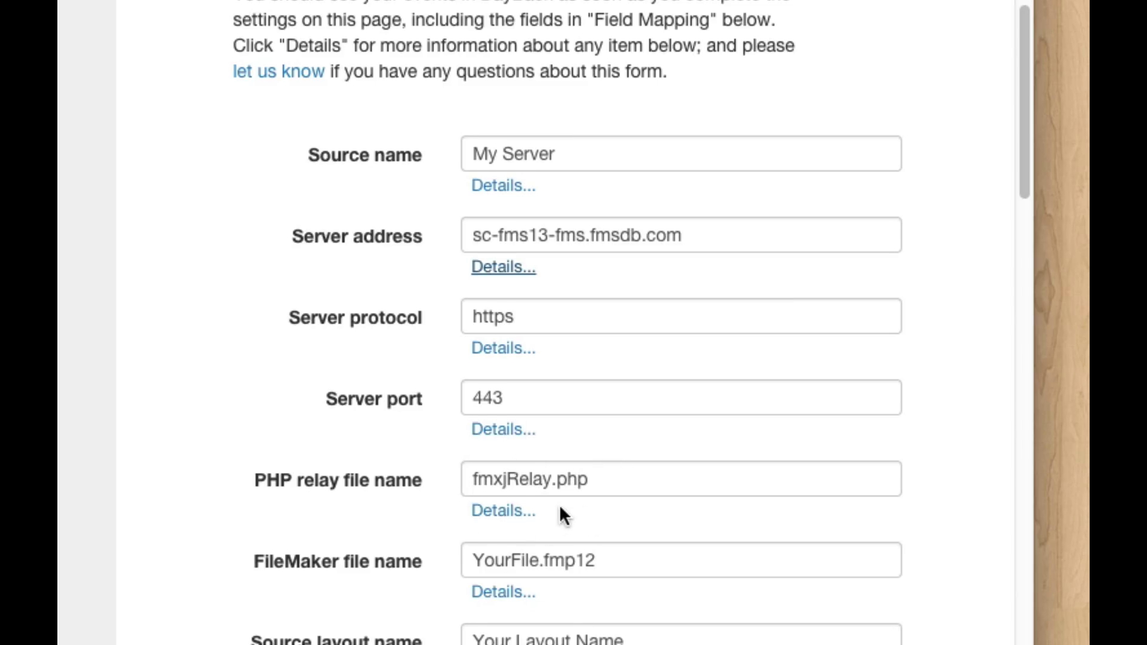
scroll("down", 3)
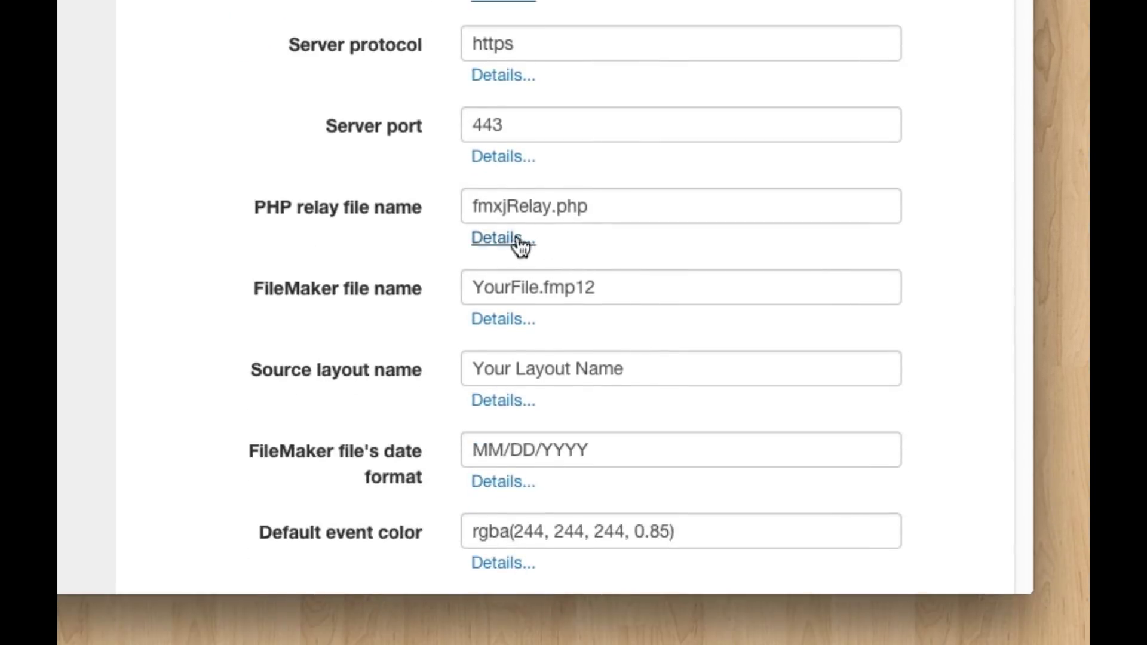
left_click(502, 236)
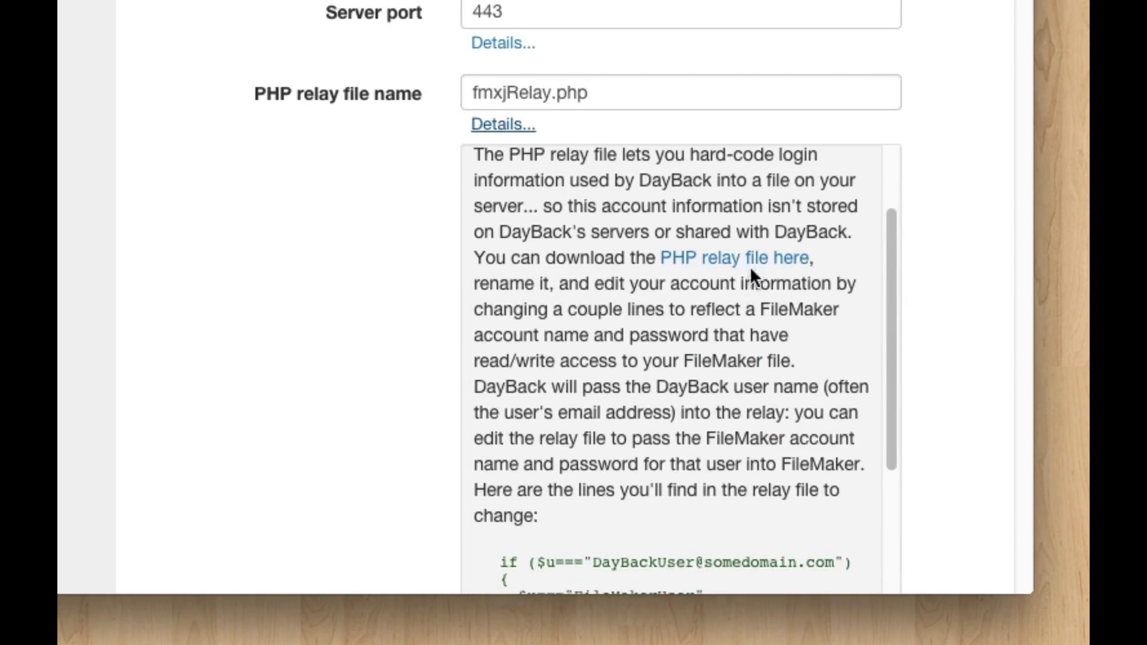
scroll("down", 3)
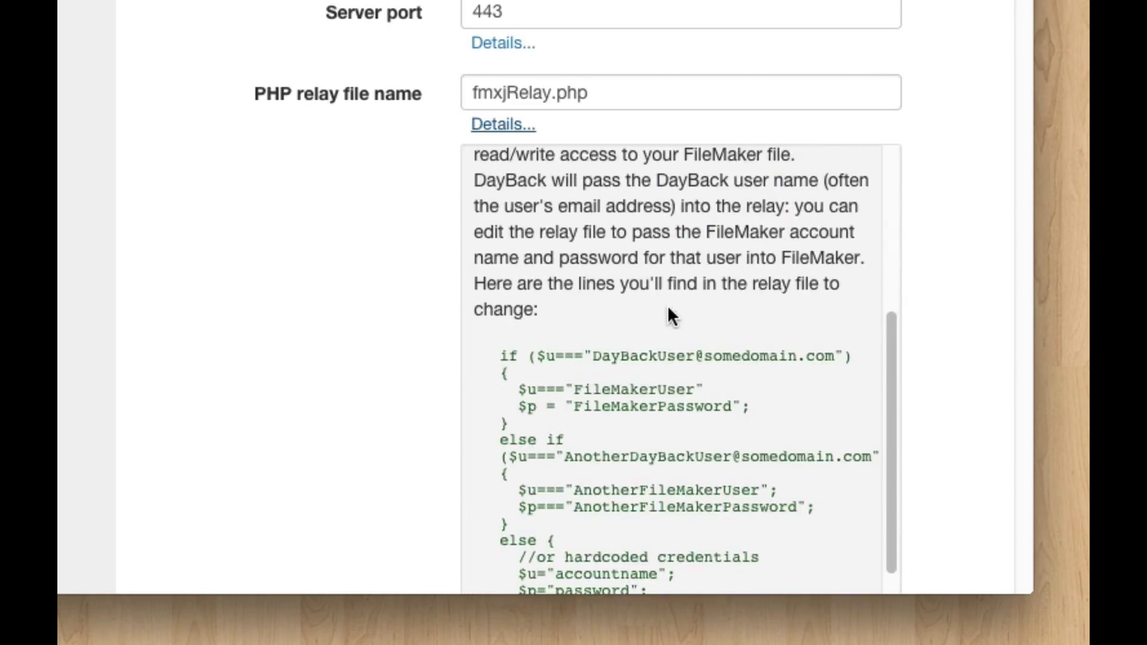
scroll("down", 3)
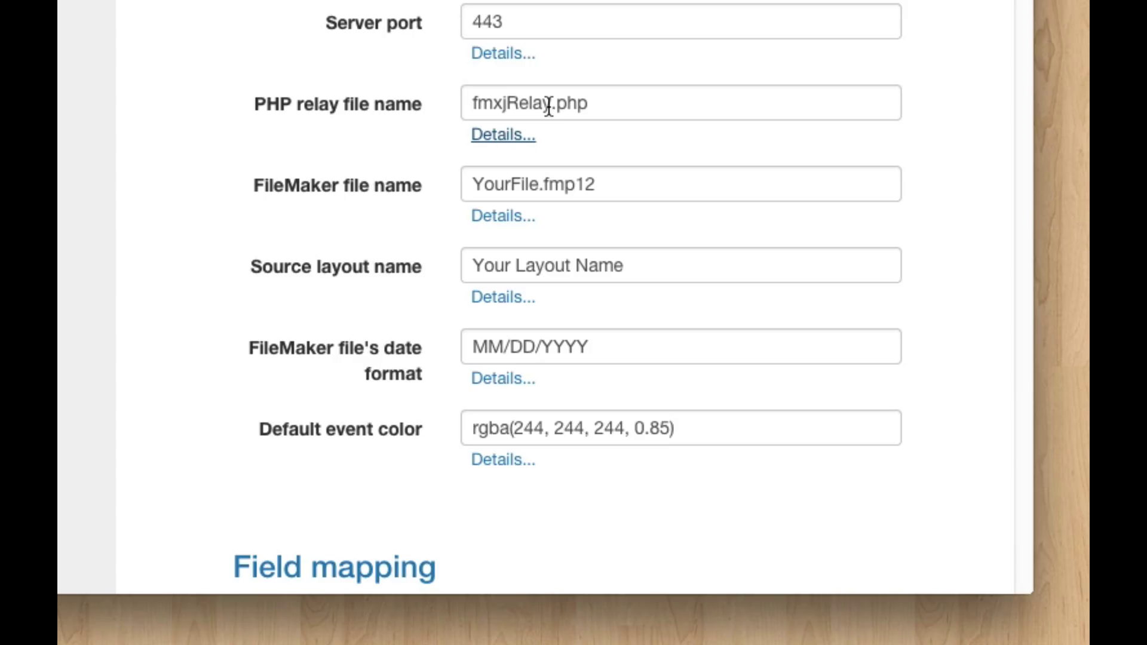
mouse_move(722, 10)
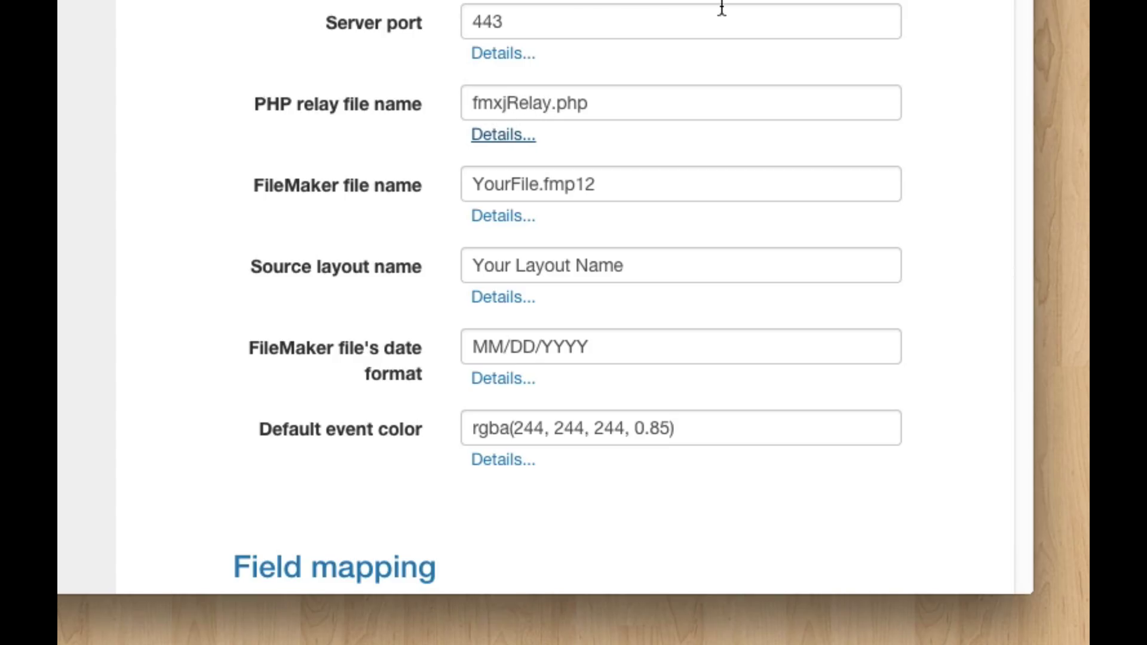
mouse_move(507, 88)
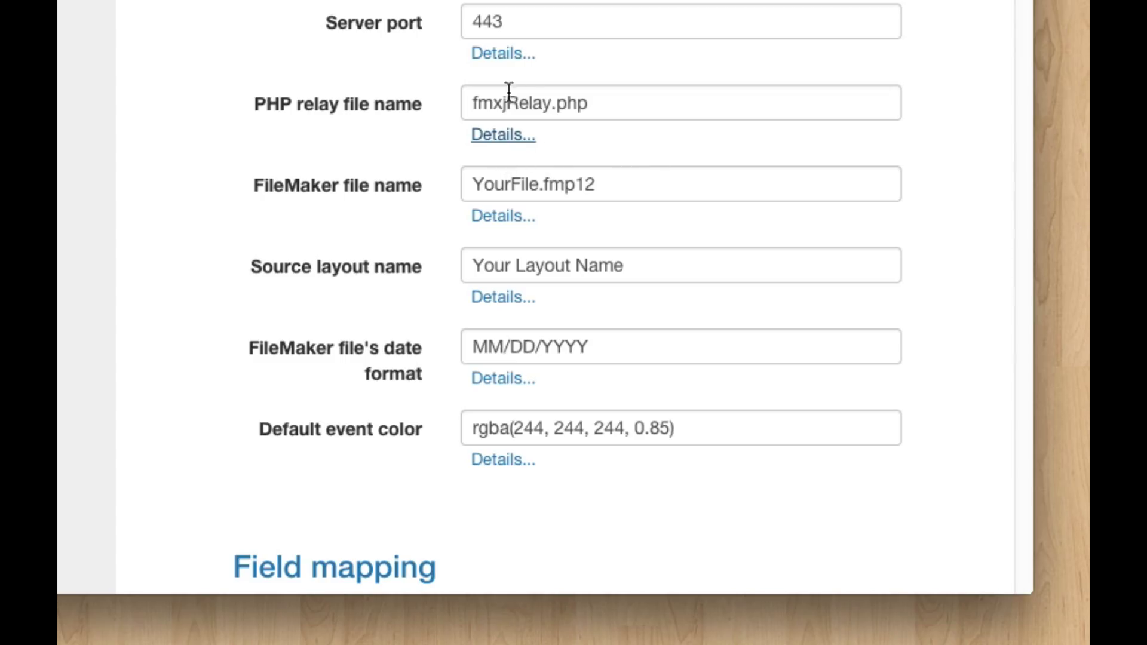
mouse_move(566, 113)
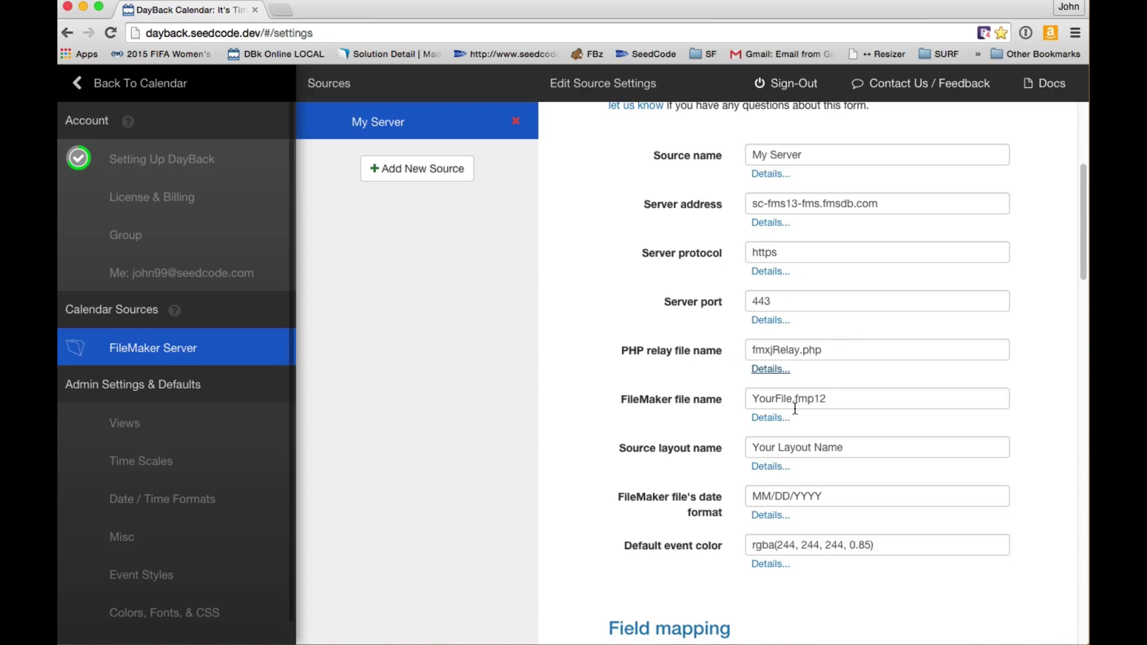
Set the FileMaker file name to DayBack.fmp12 and the layout name to Source No 1.
double_click(772, 399)
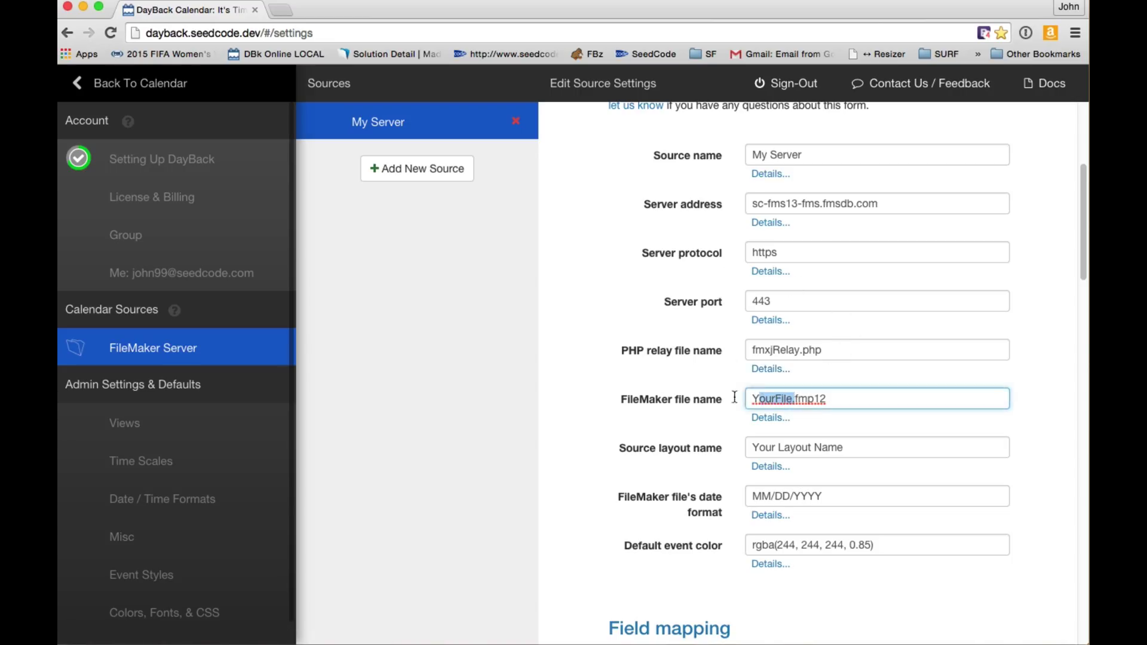
type("DayBack.fmp12")
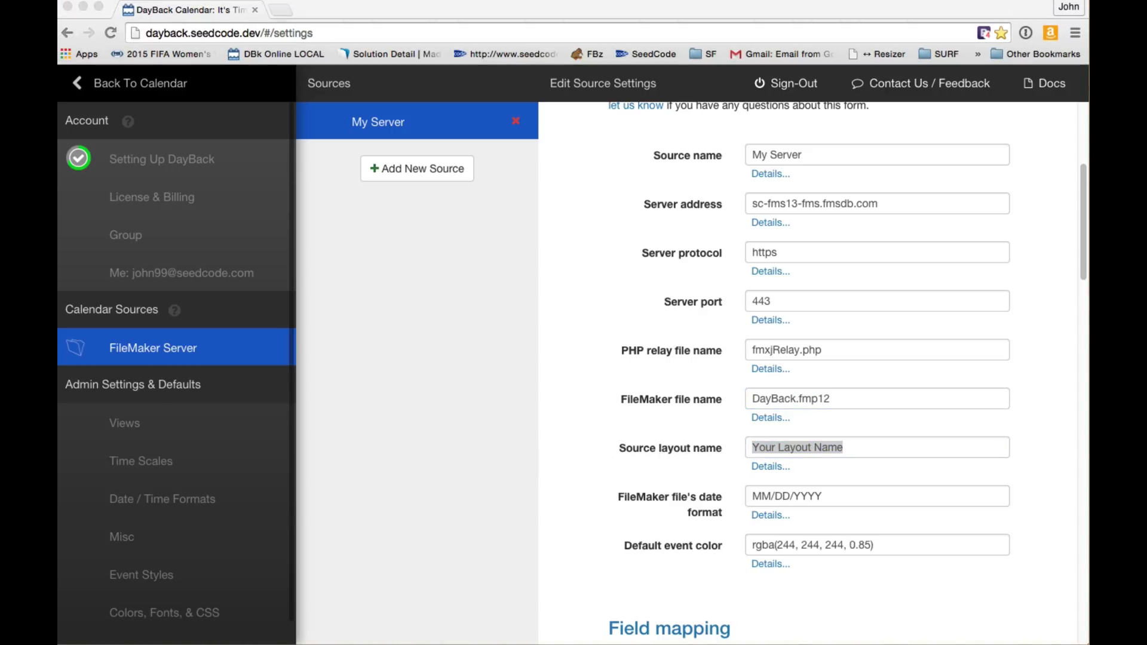
left_click(876, 447)
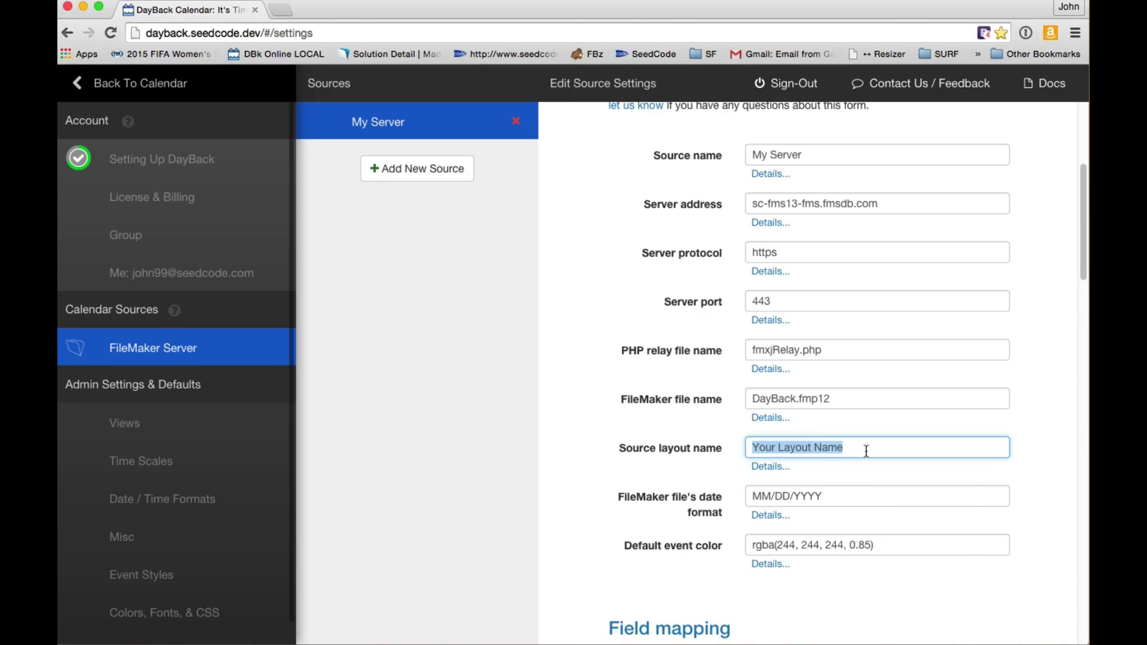
type("Source No 1")
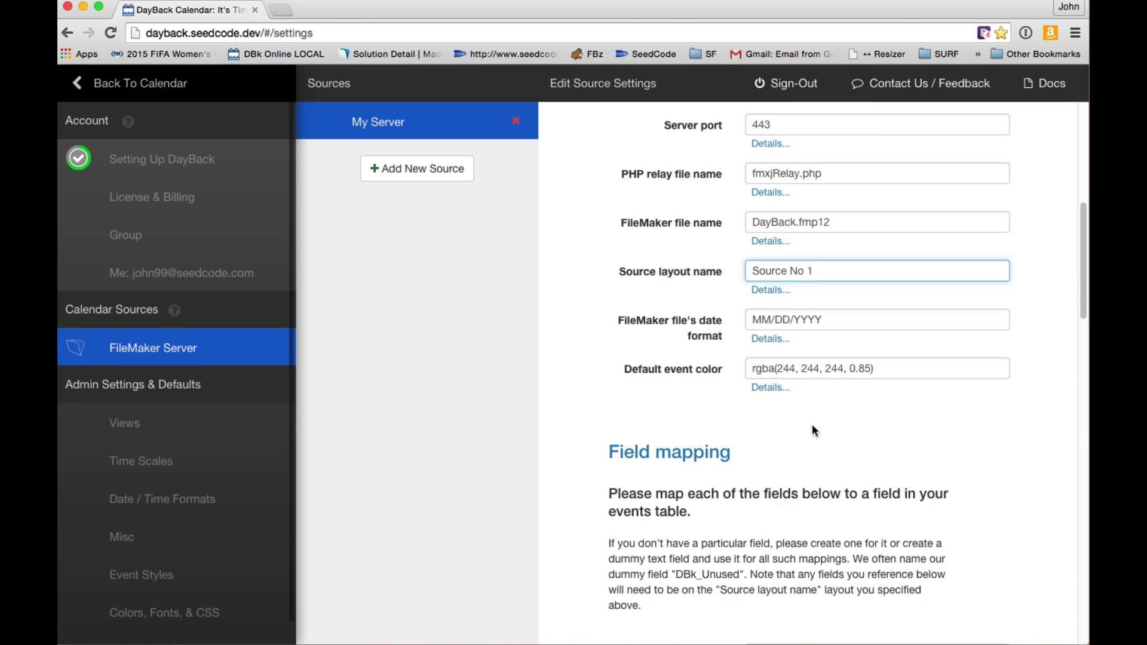
scroll("down", 3)
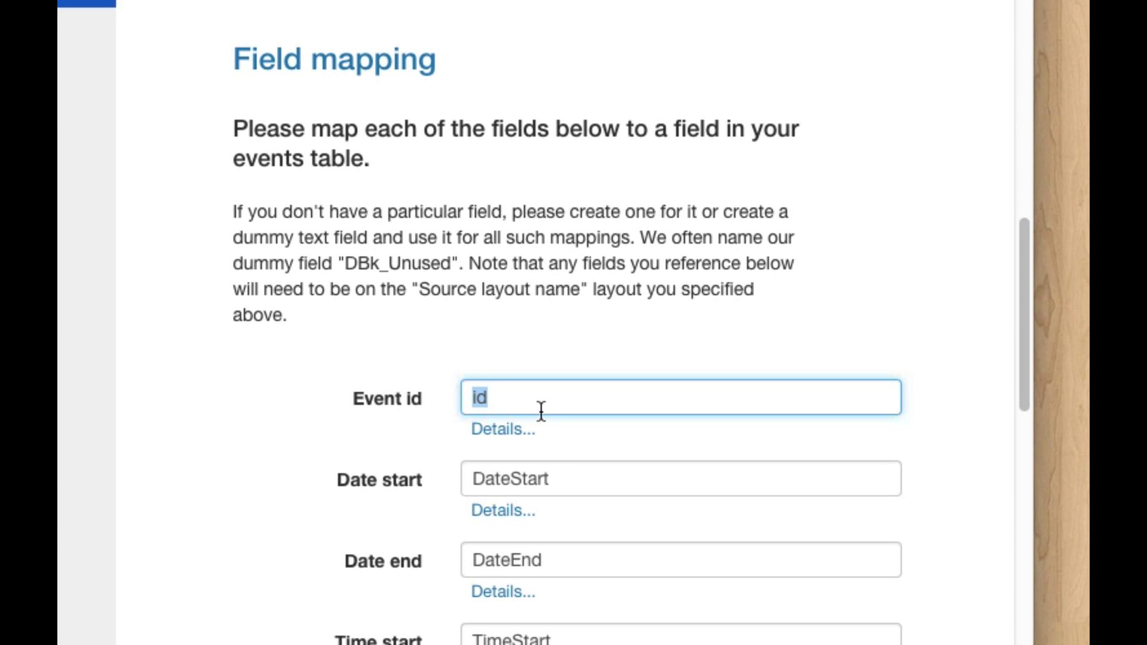
left_click(680, 478)
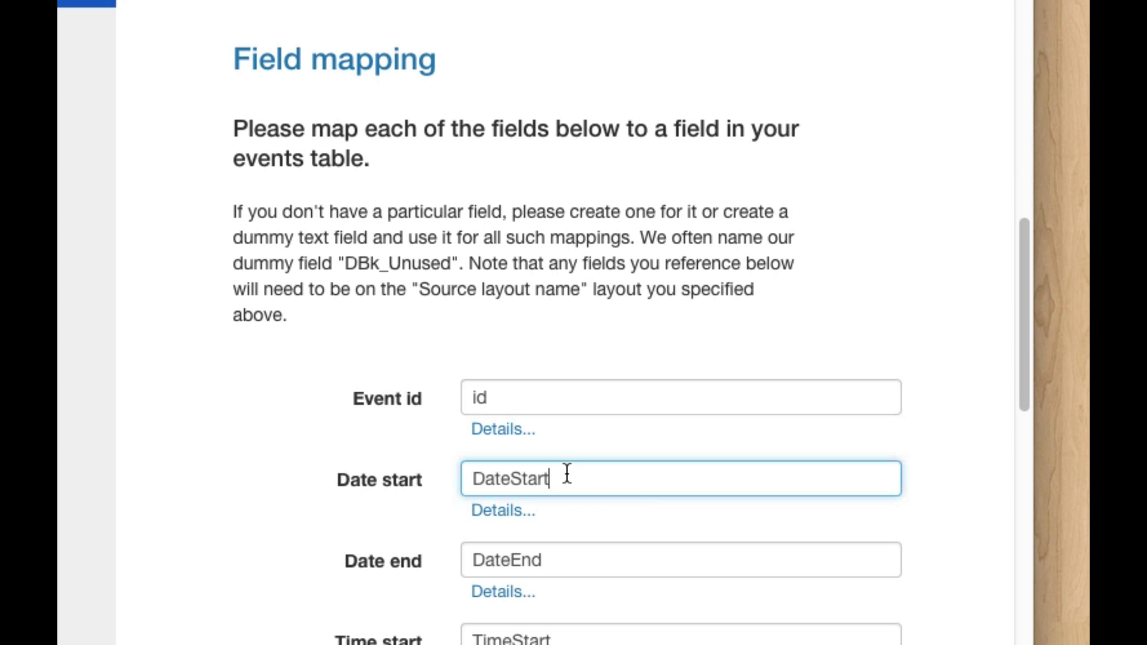
scroll("down", 3)
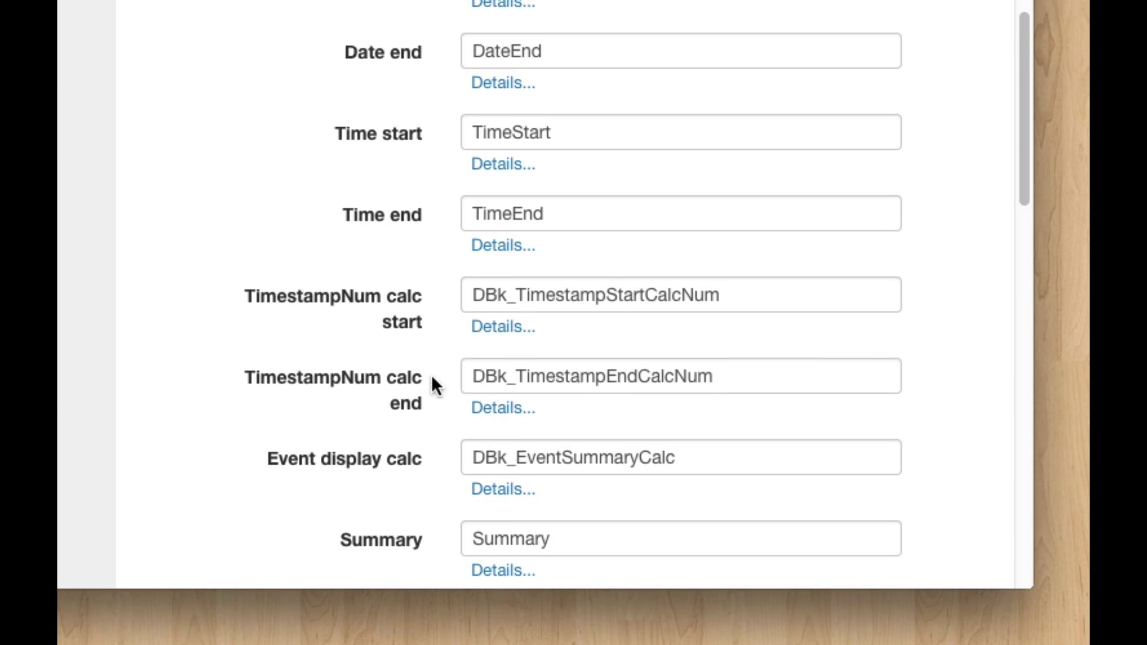
mouse_move(547, 305)
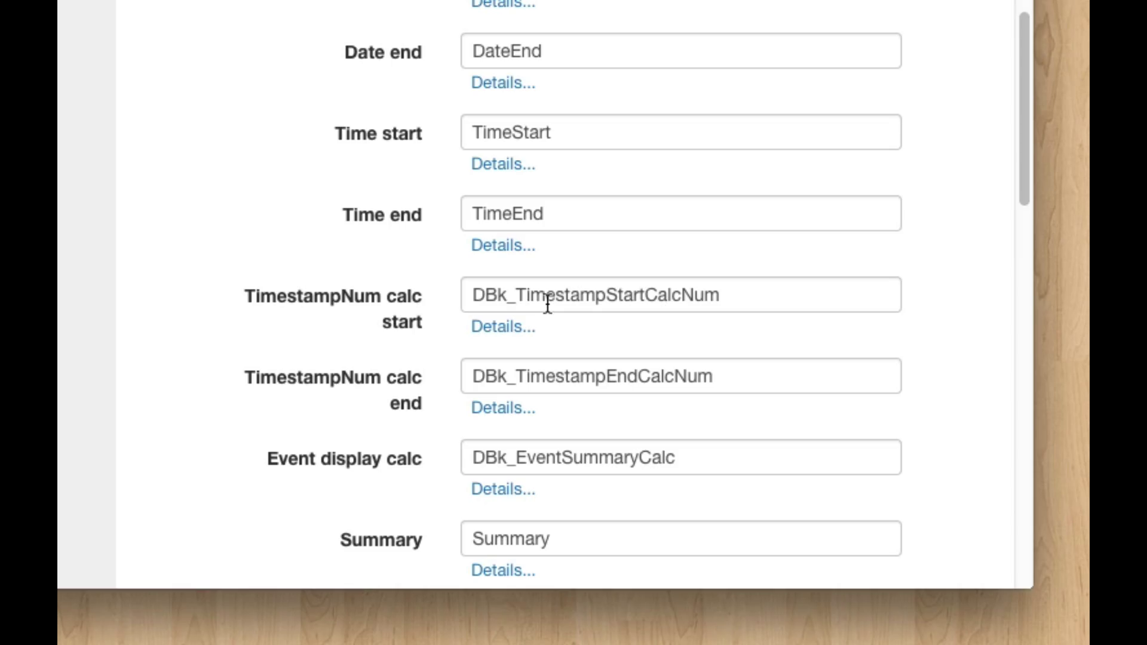
left_click(503, 326)
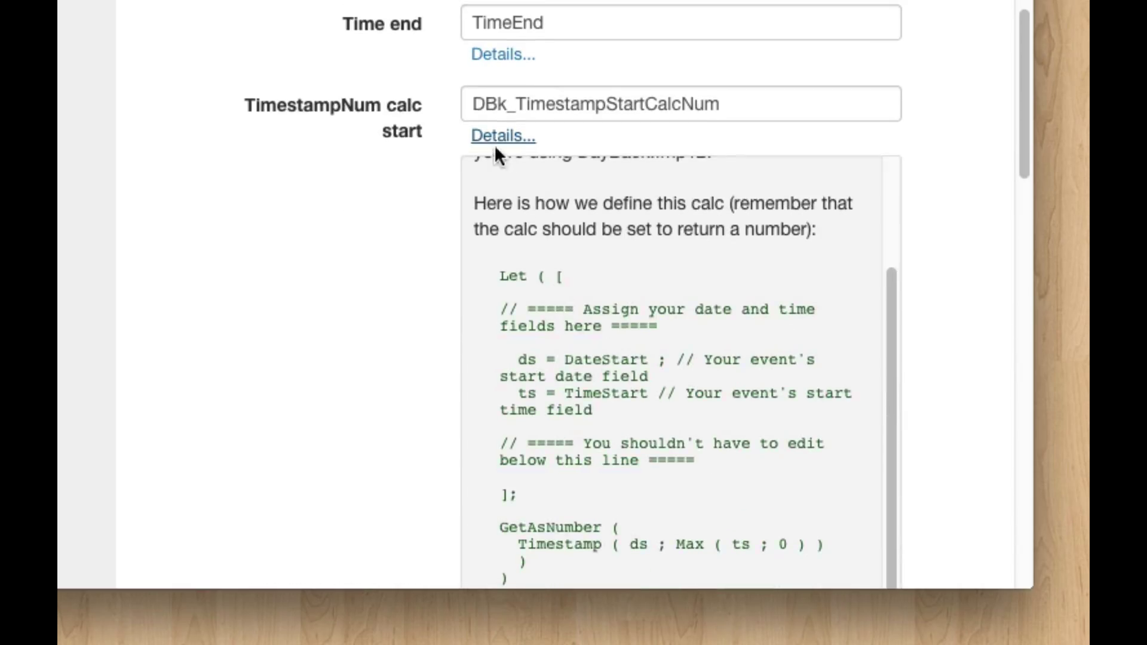
left_click(503, 135)
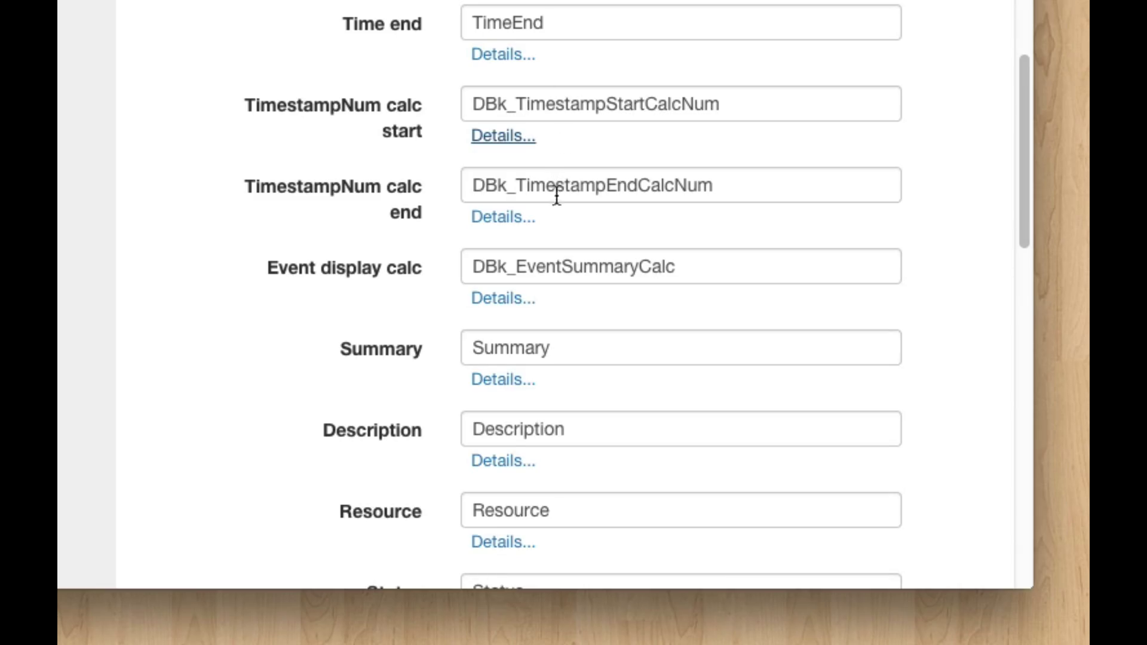
scroll("down", 3)
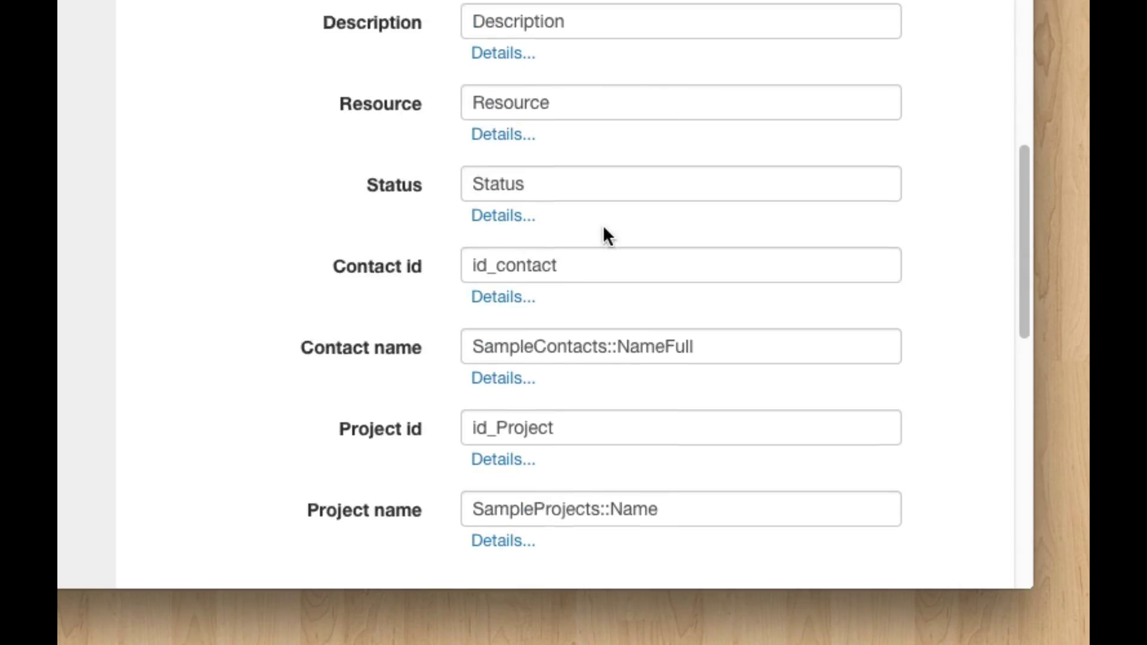
scroll("down", 3)
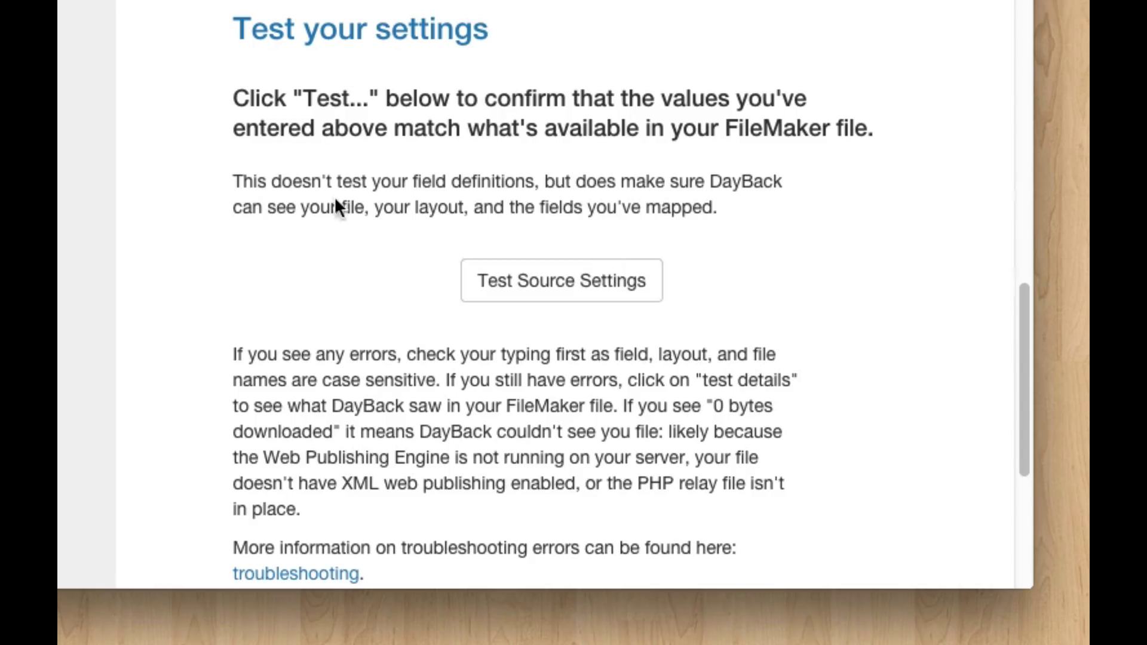
Run Test Source Settings, confirm file, layout and mapped fields pass, and review the next steps.
left_click(562, 280)
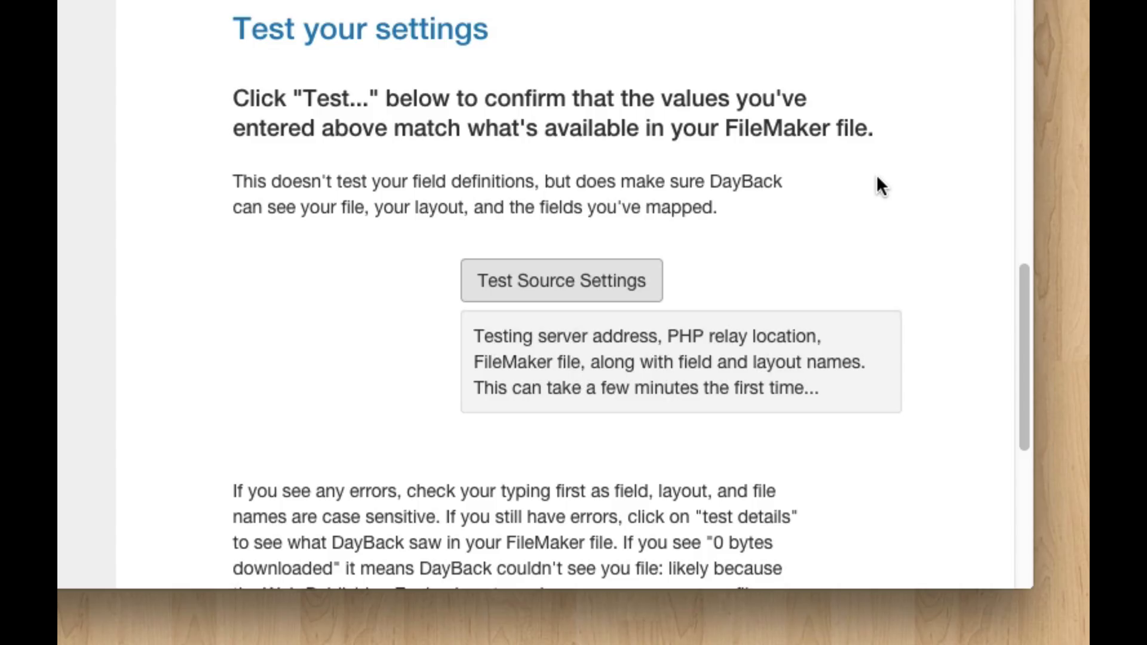
left_click(561, 280)
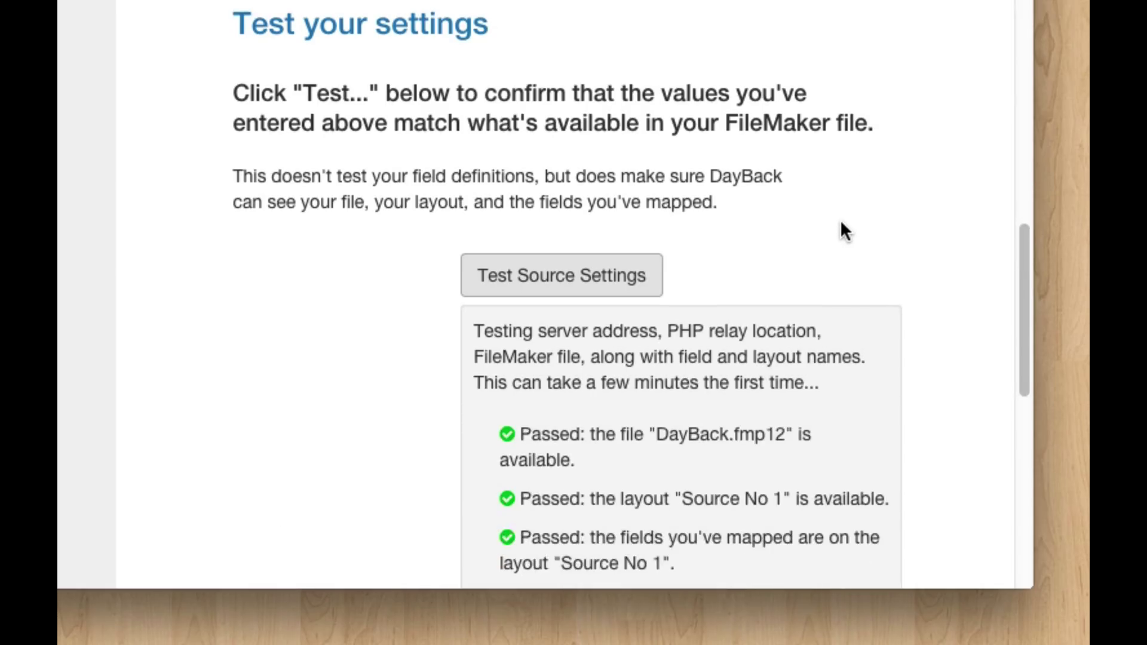
scroll("down", 3)
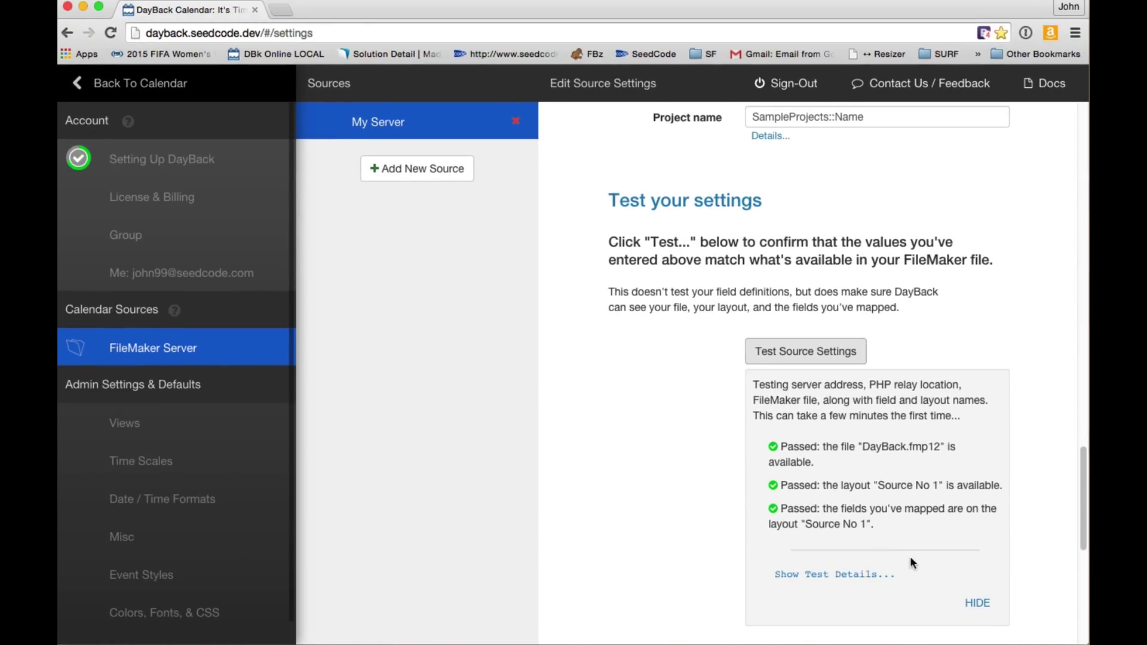
mouse_move(832, 578)
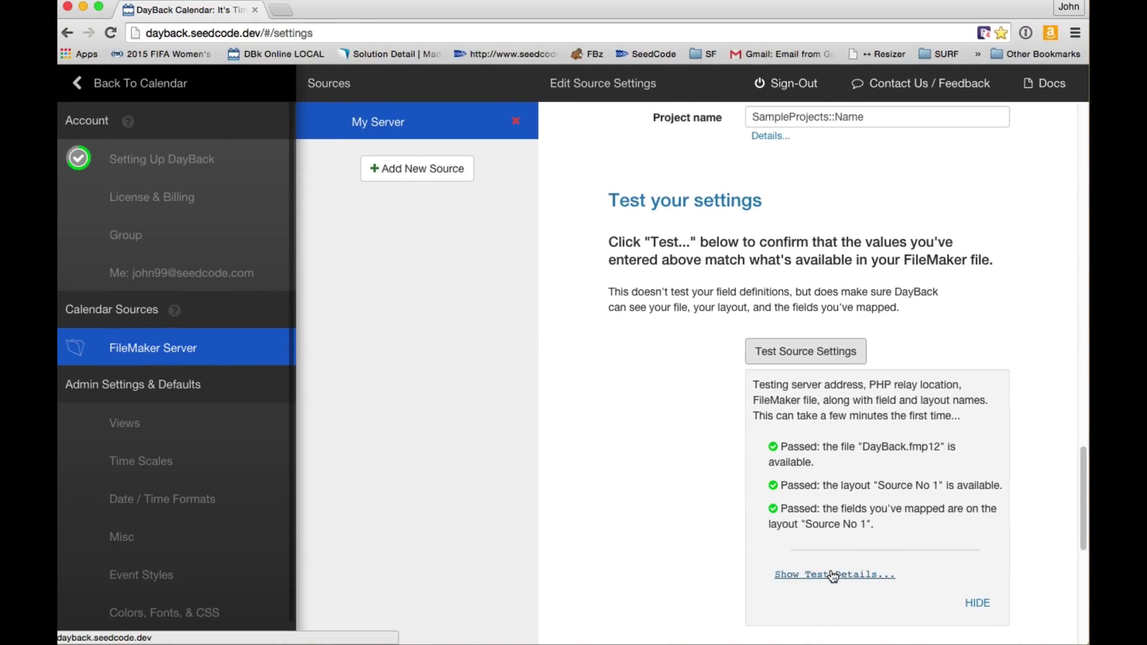
mouse_move(954, 491)
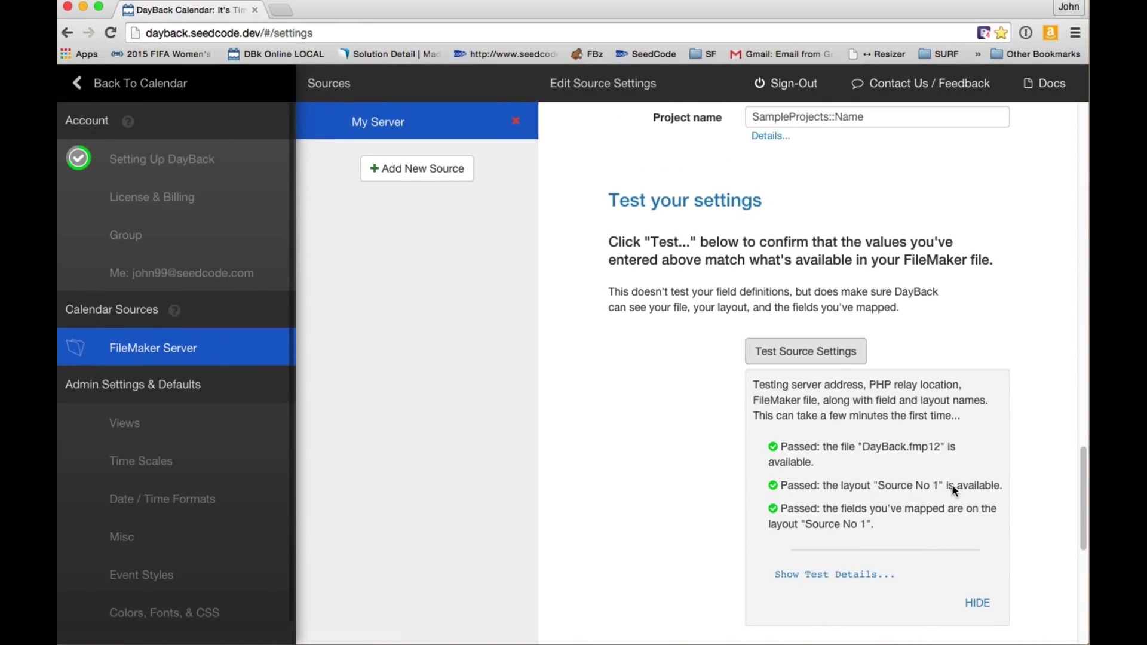
scroll("down", 3)
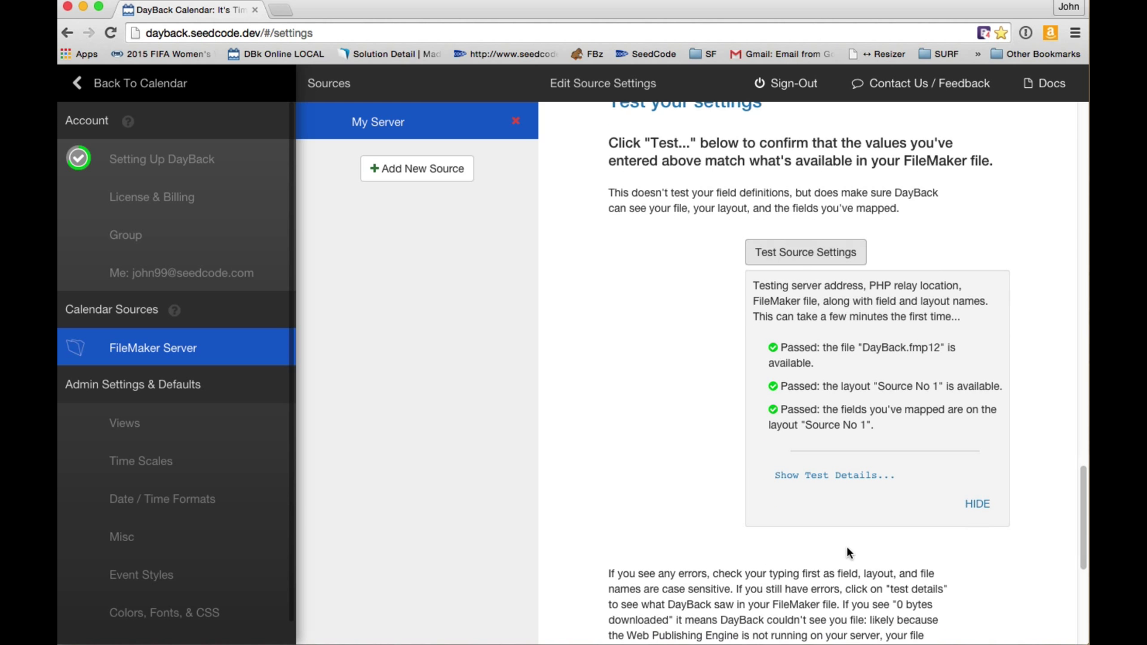
scroll("down", 3)
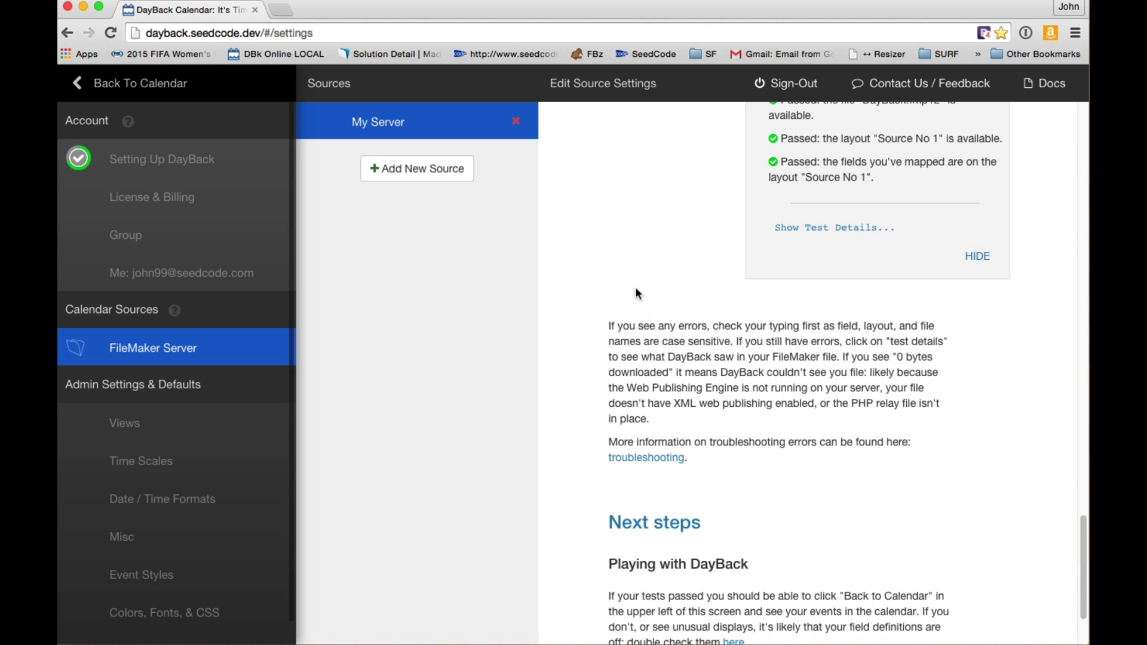
mouse_move(140, 83)
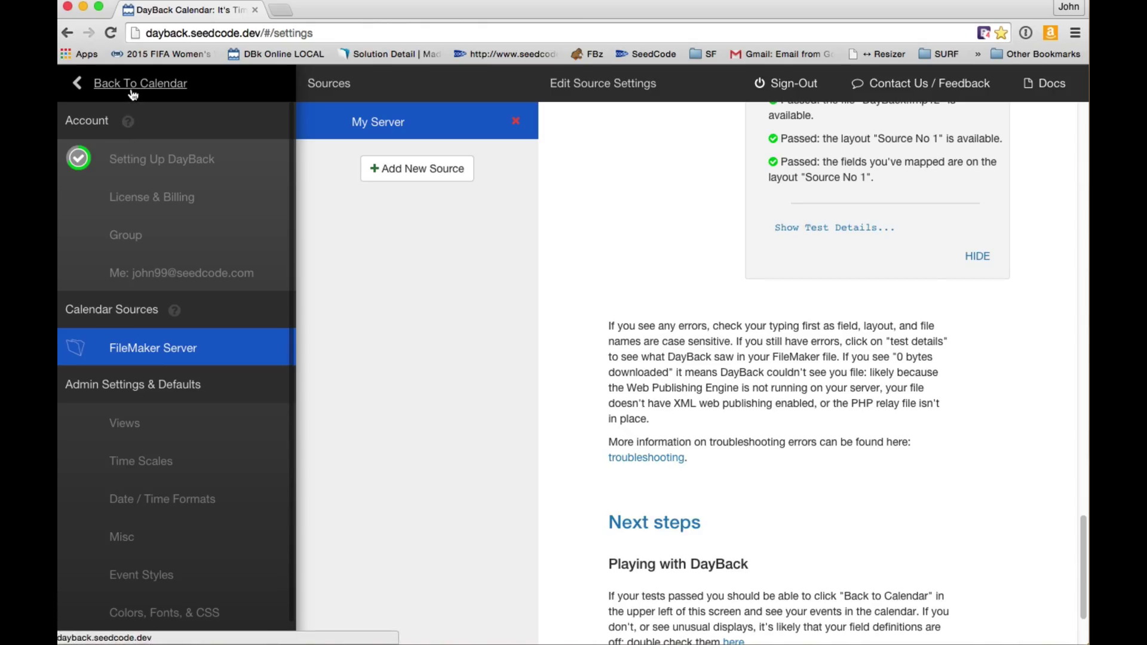
Back on the calendar, hide the sidebar and show the week of August 2–8, 2015.
left_click(138, 82)
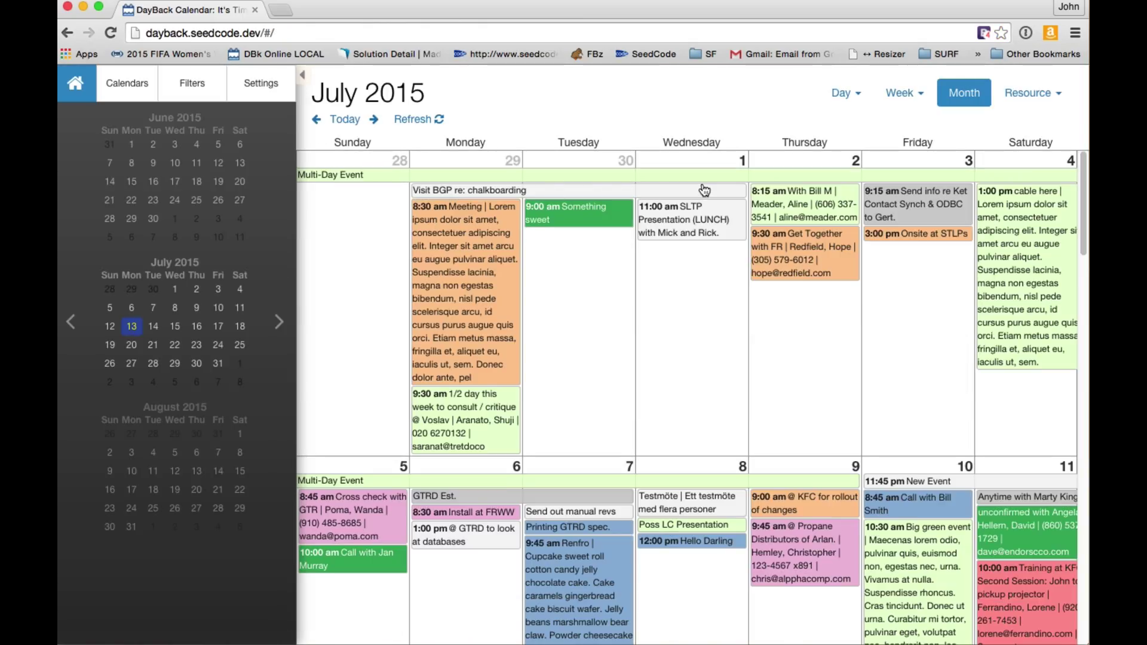
mouse_move(454, 348)
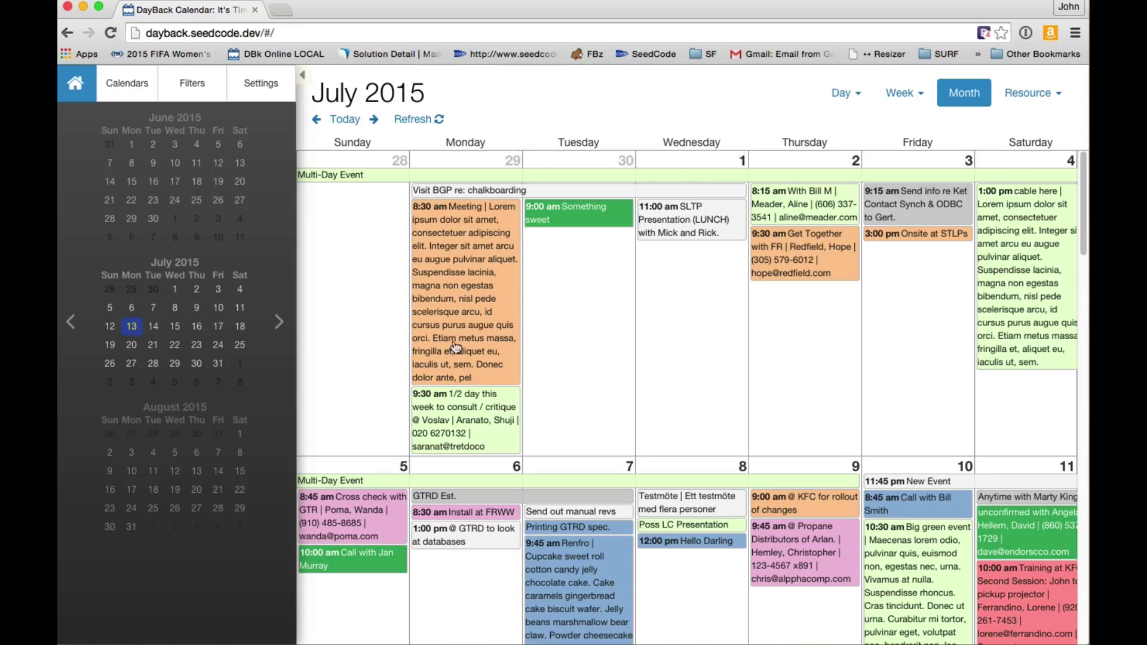
mouse_move(595, 350)
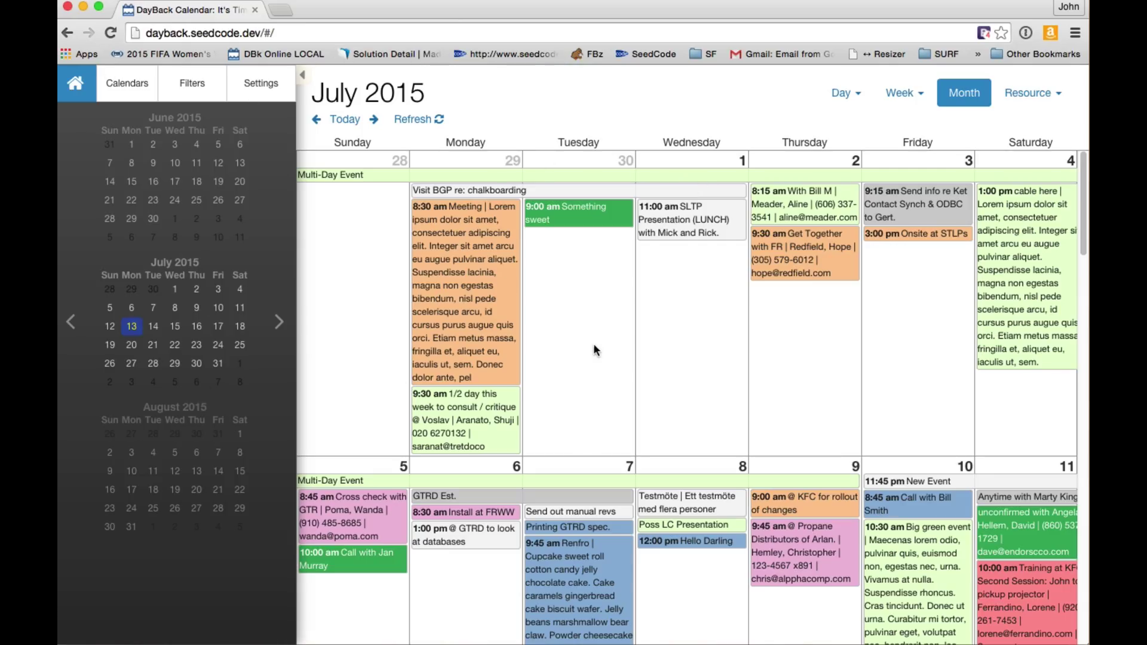
mouse_move(633, 376)
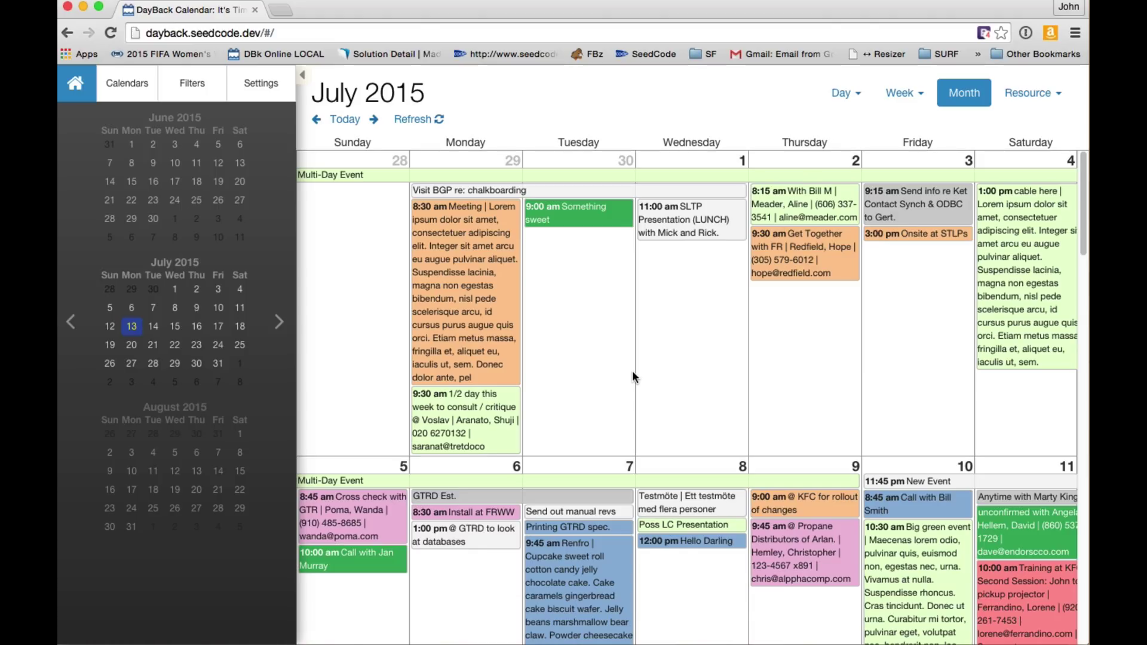
left_click(261, 82)
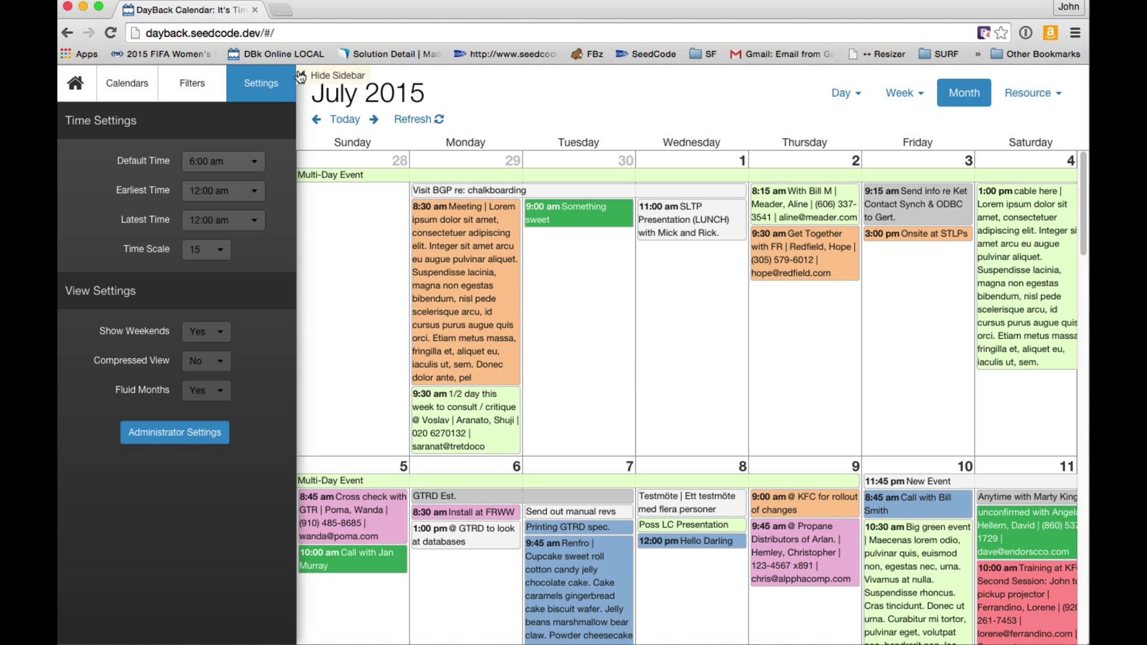
left_click(337, 74)
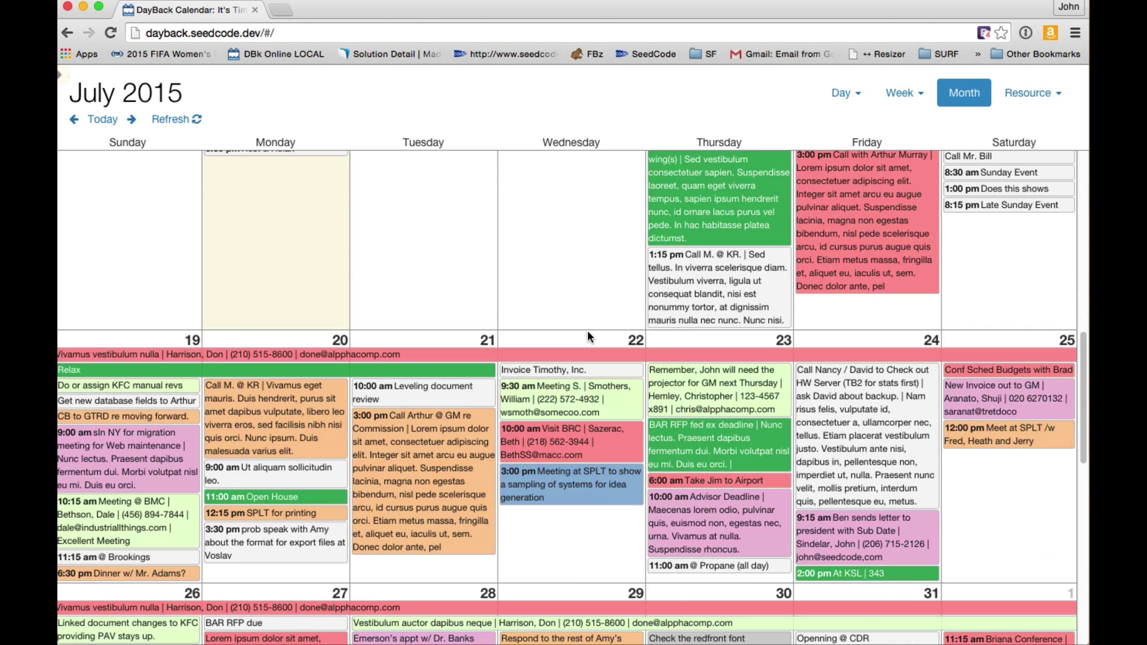
left_click(901, 93)
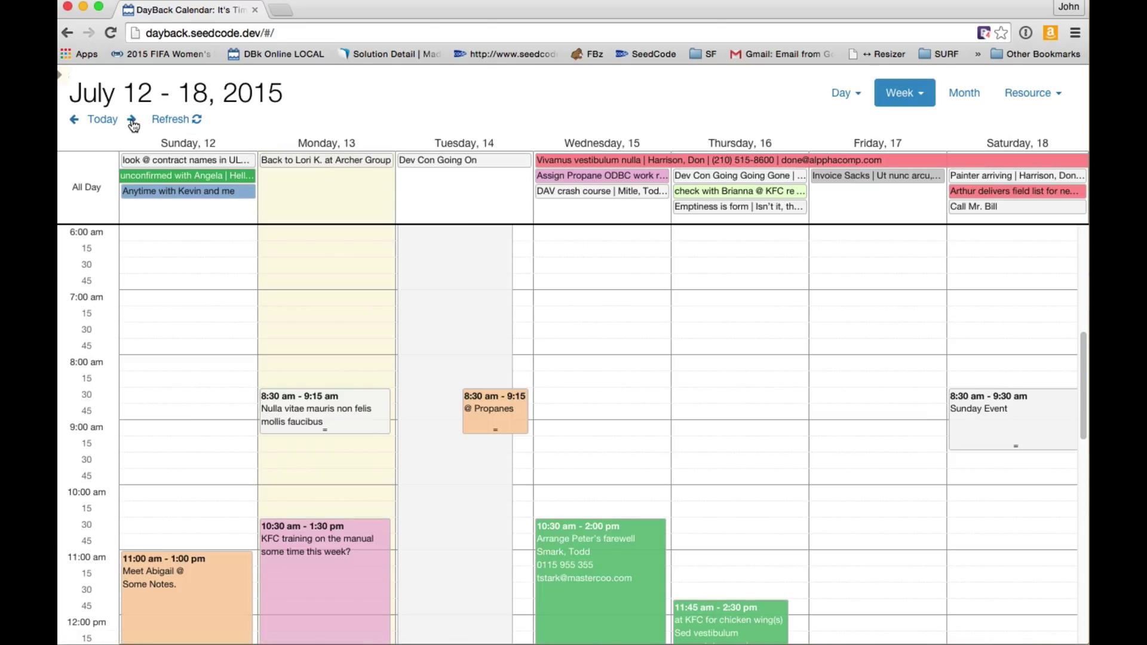
left_click(132, 123)
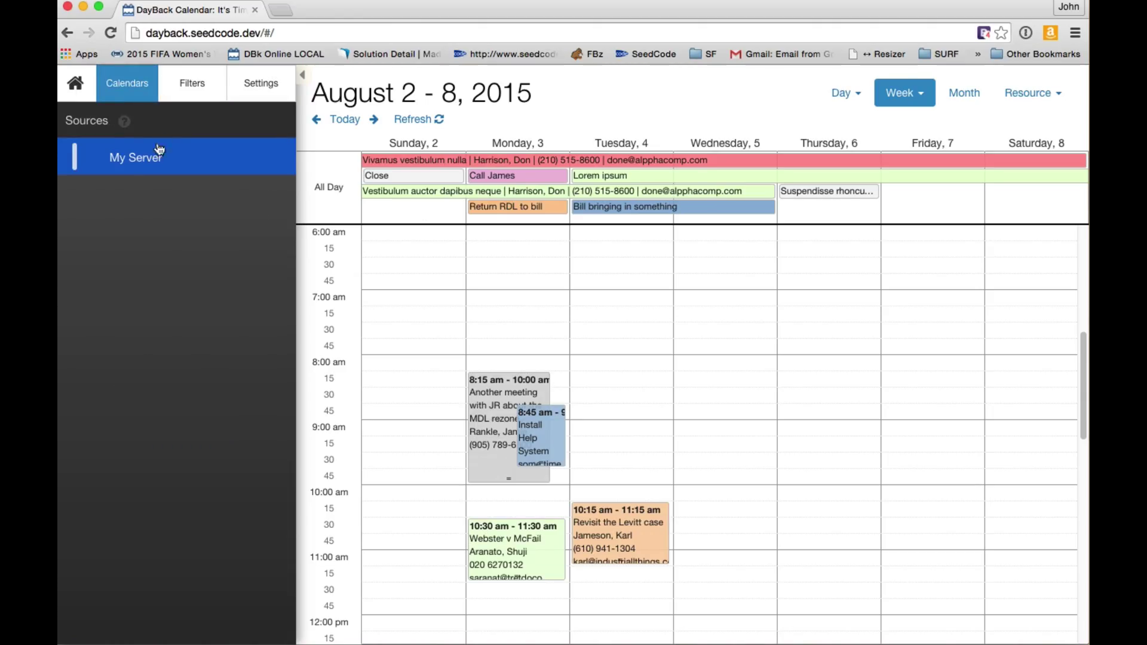
mouse_move(197, 92)
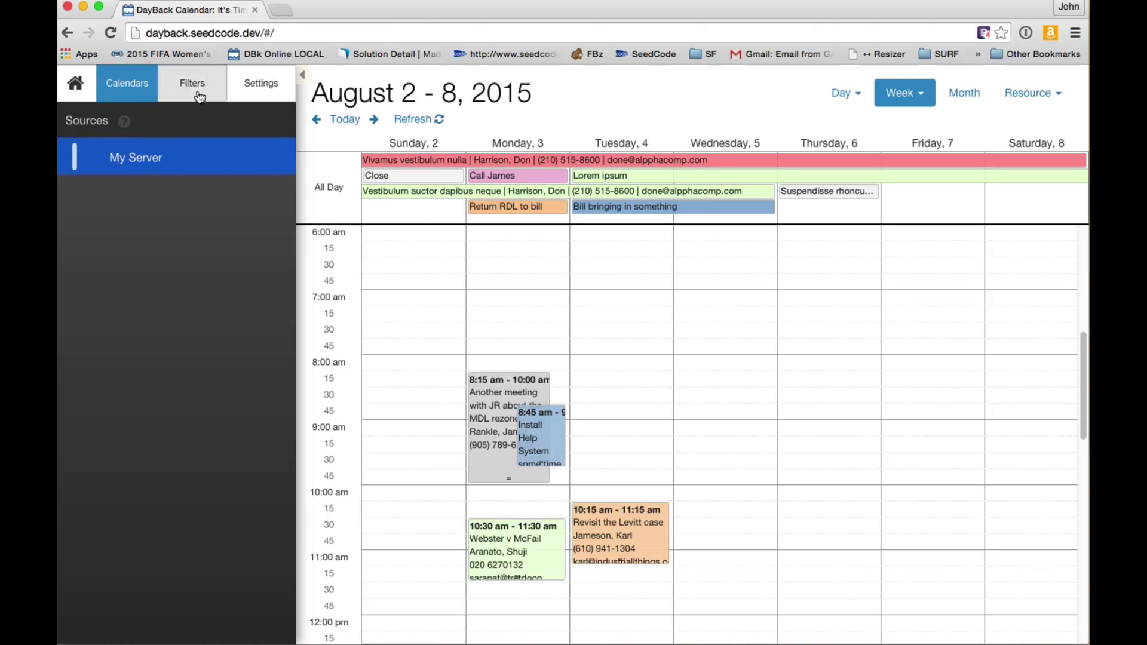
Review the status filters, checking the Begun name and colour settings without changing them.
left_click(191, 82)
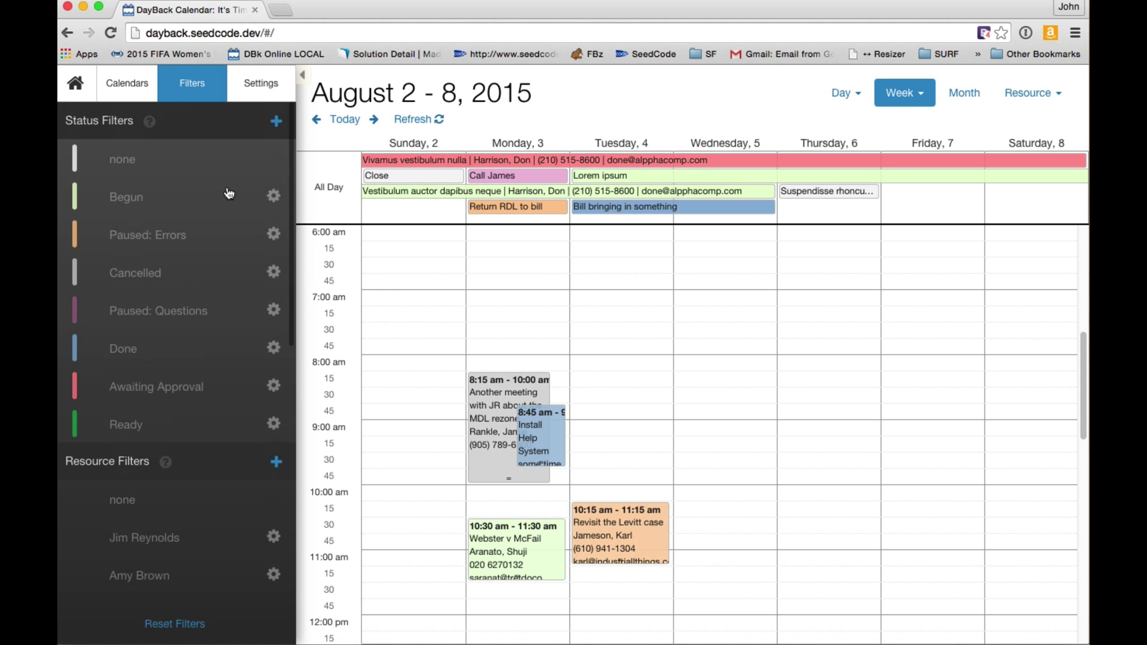
key("ctrl+plus")
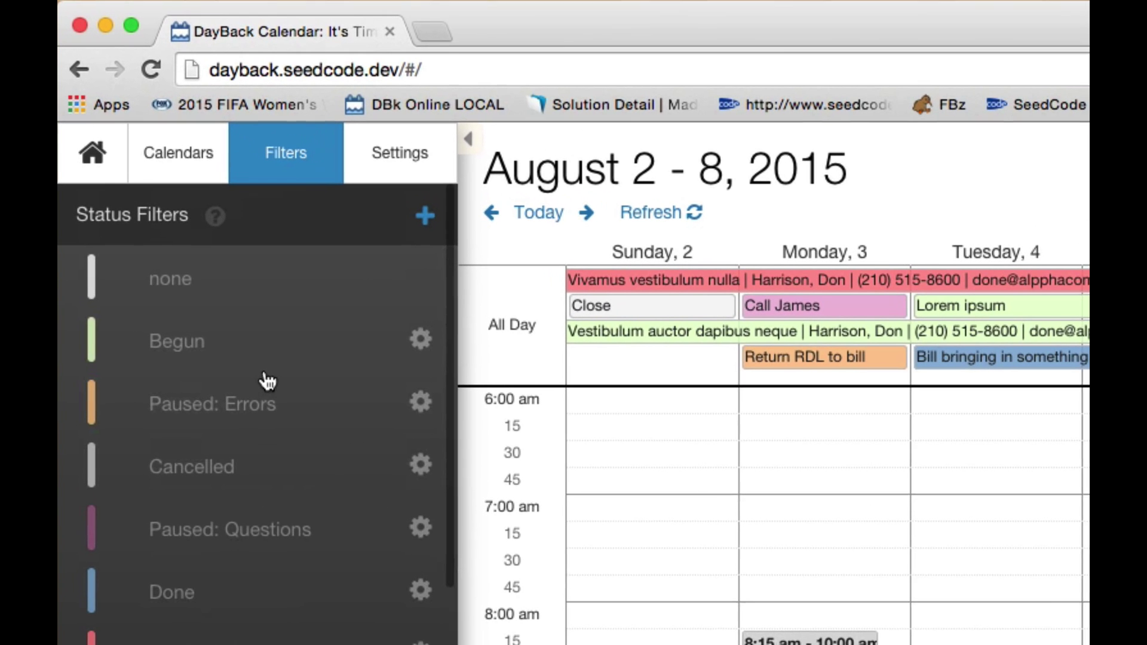
mouse_move(358, 545)
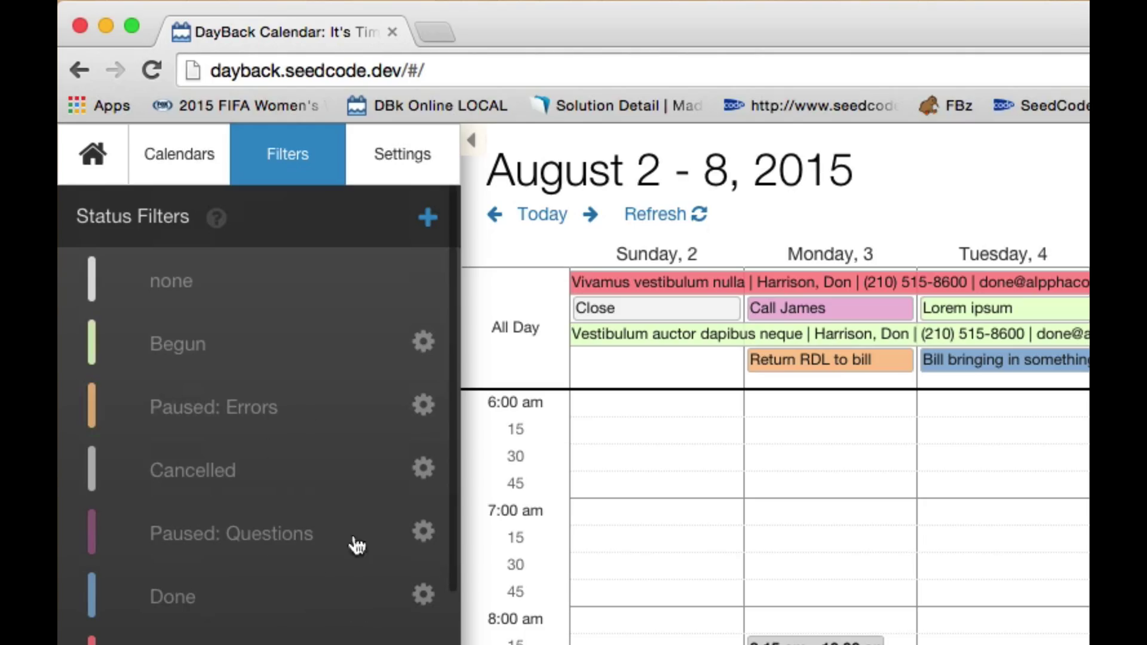
left_click(423, 342)
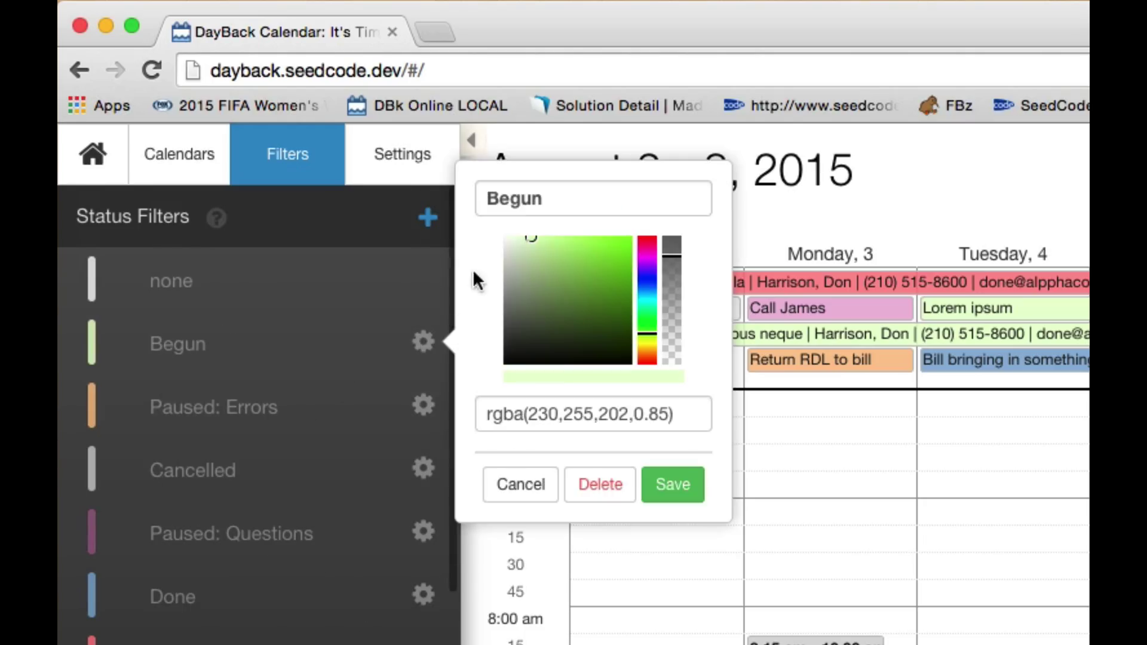
left_click(520, 484)
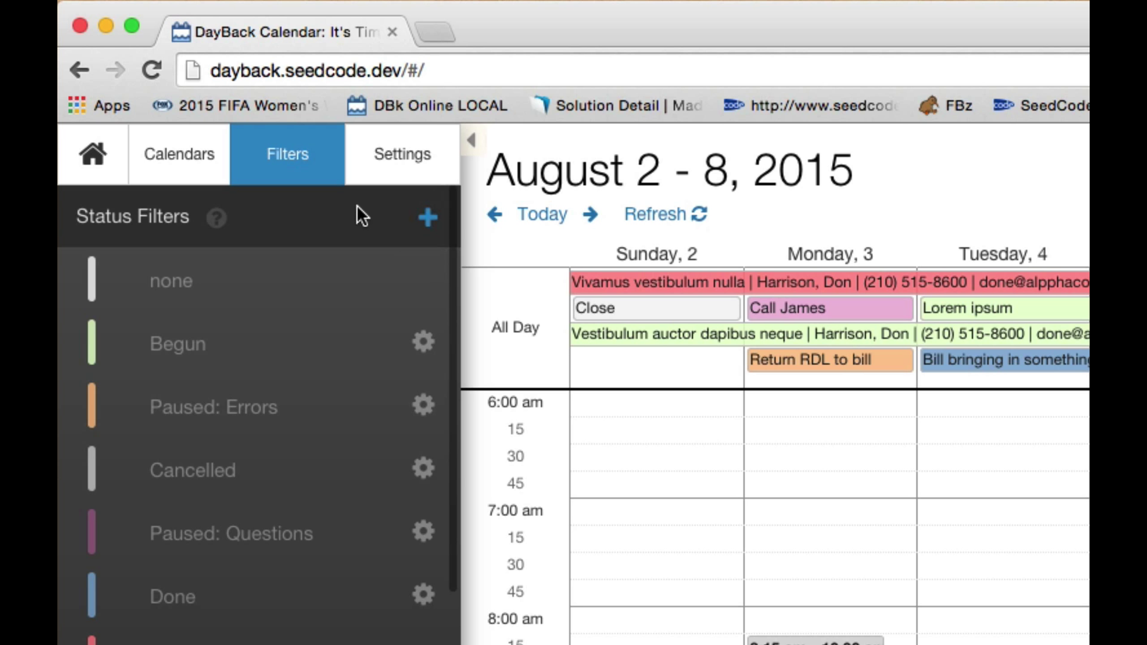
mouse_move(282, 279)
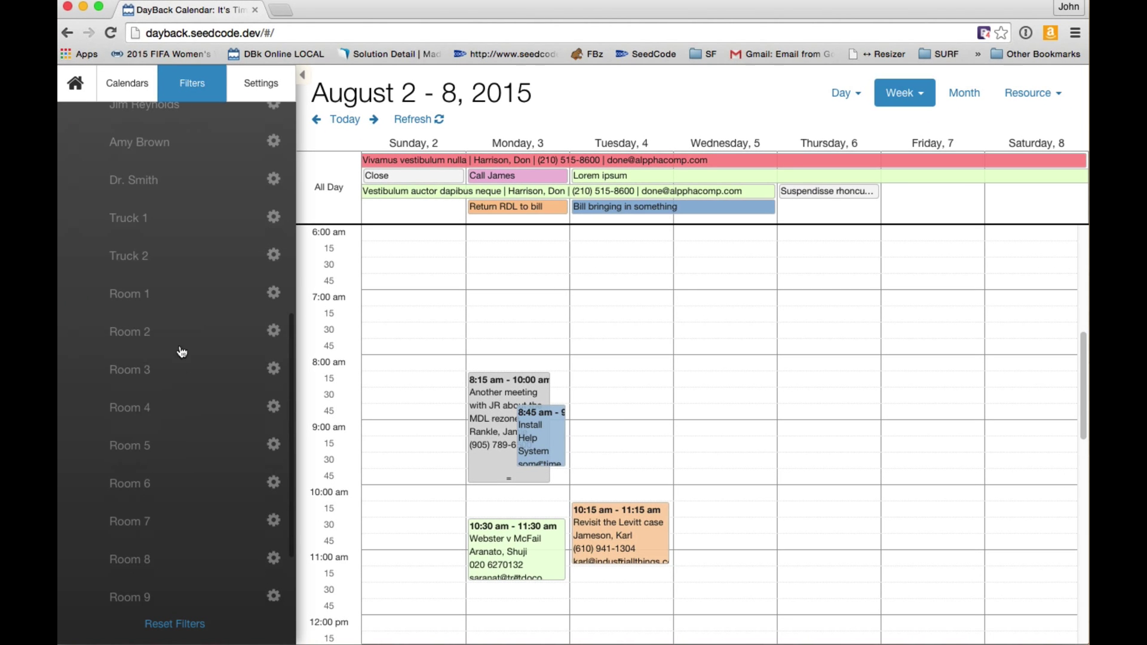
Review the resource filters and hide the sidebar so the week fills the window.
left_click(274, 273)
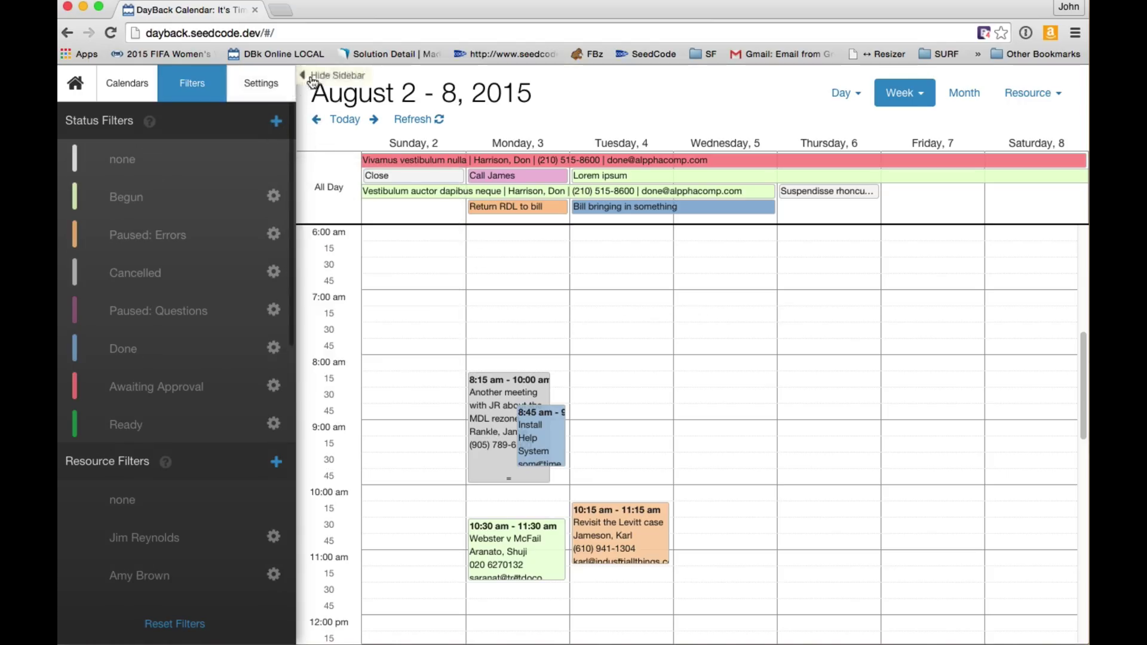
left_click(335, 74)
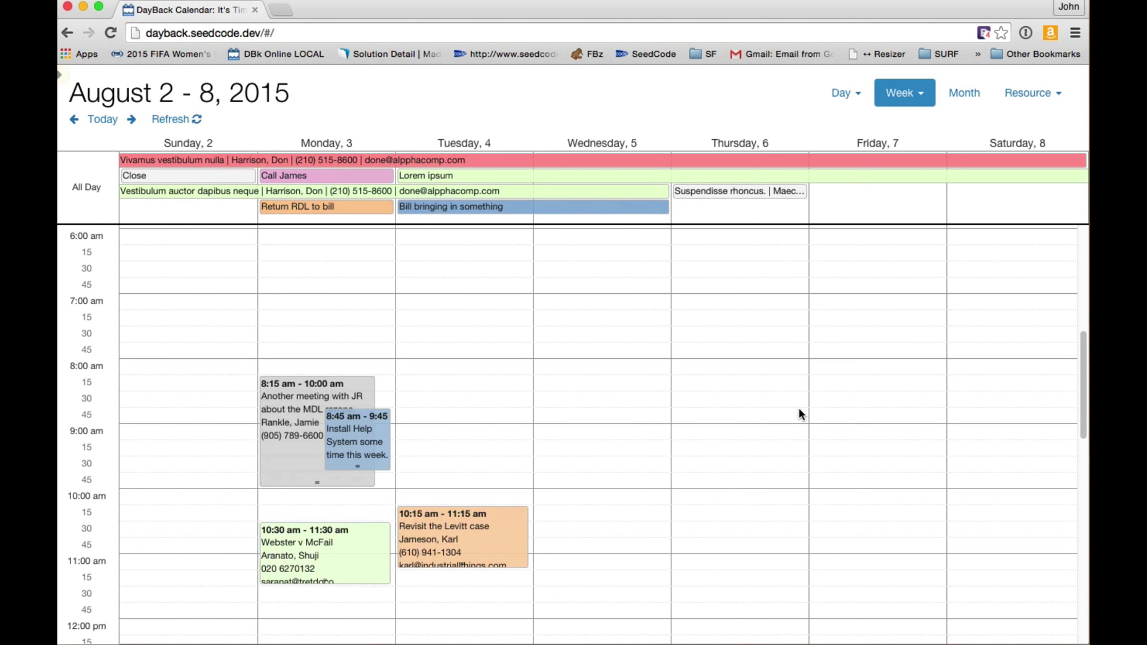